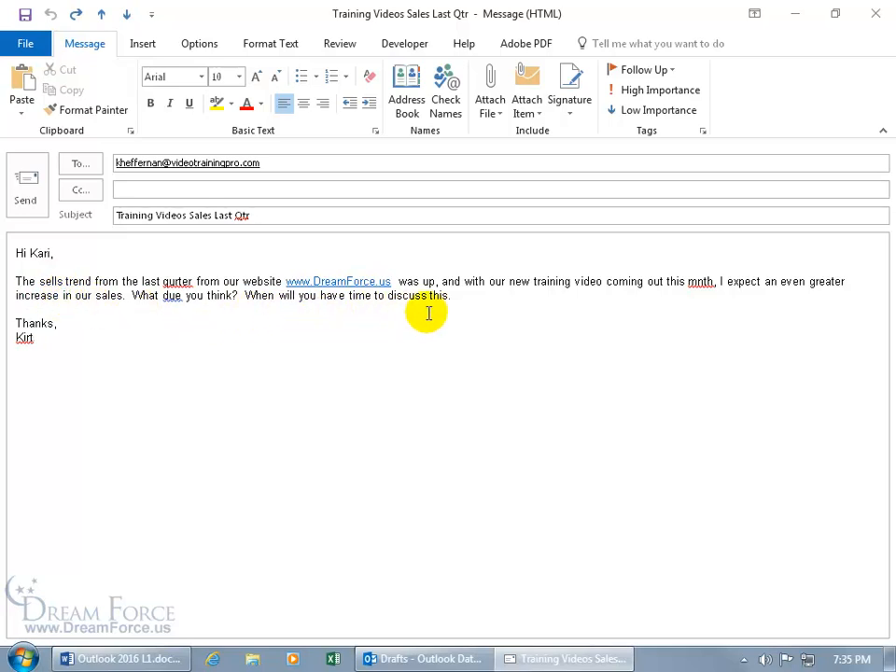
pyautogui.moveTo(452, 310)
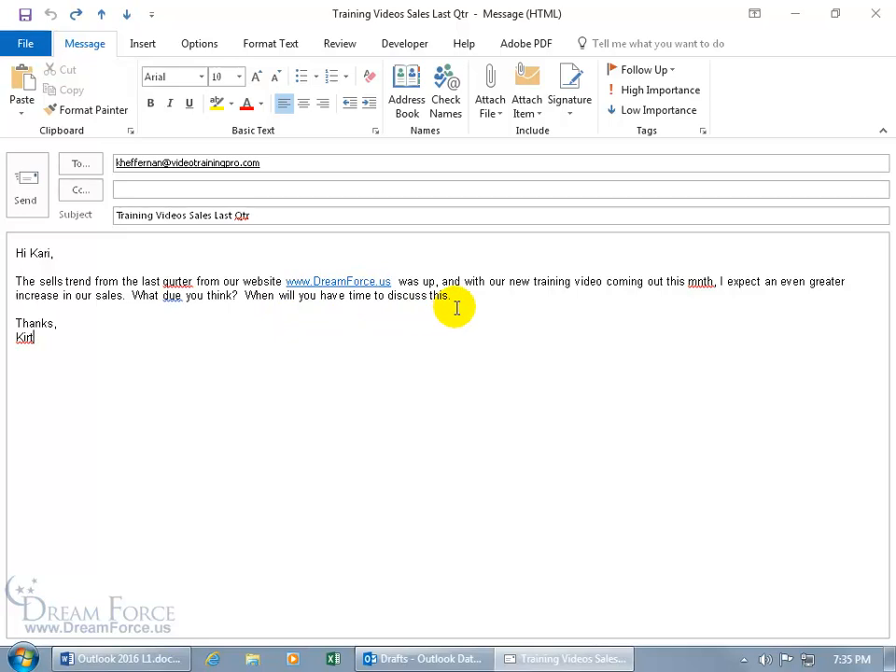
pyautogui.moveTo(460, 308)
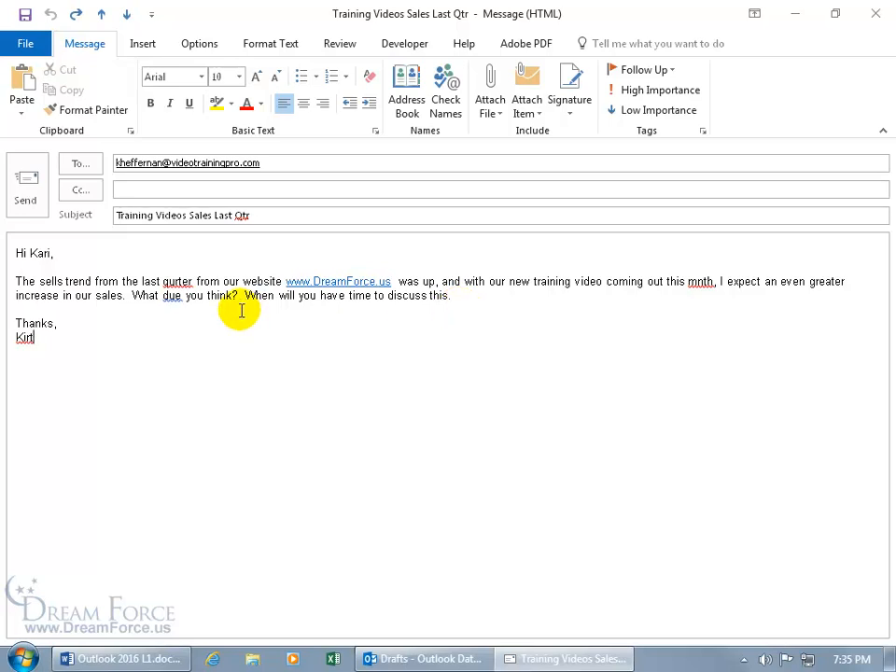
# Step: Fix the flagged words via the context menu so the subject reads Qtr. and mnth becomes month
pyautogui.click(243, 217)
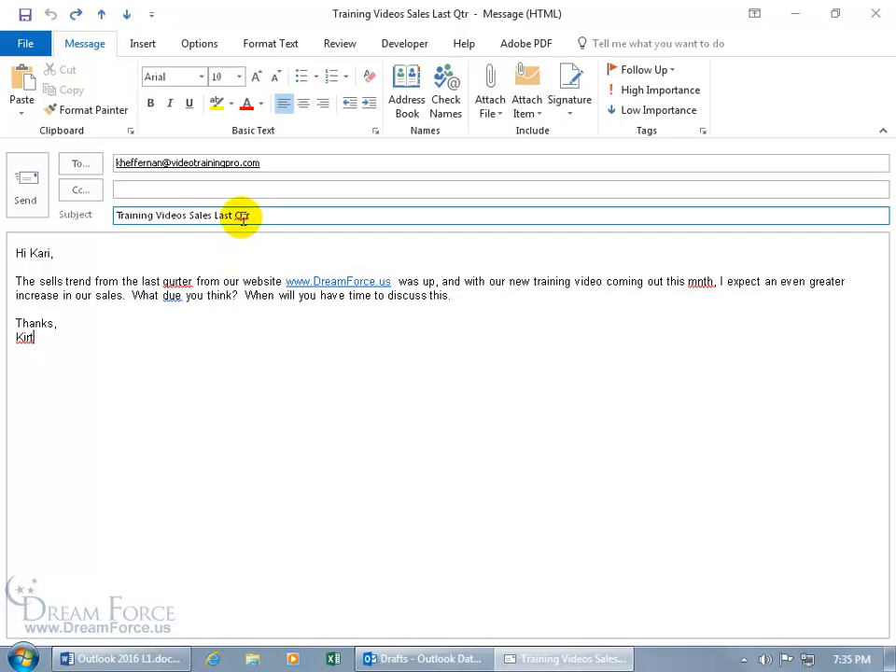
pyautogui.rightClick(243, 217)
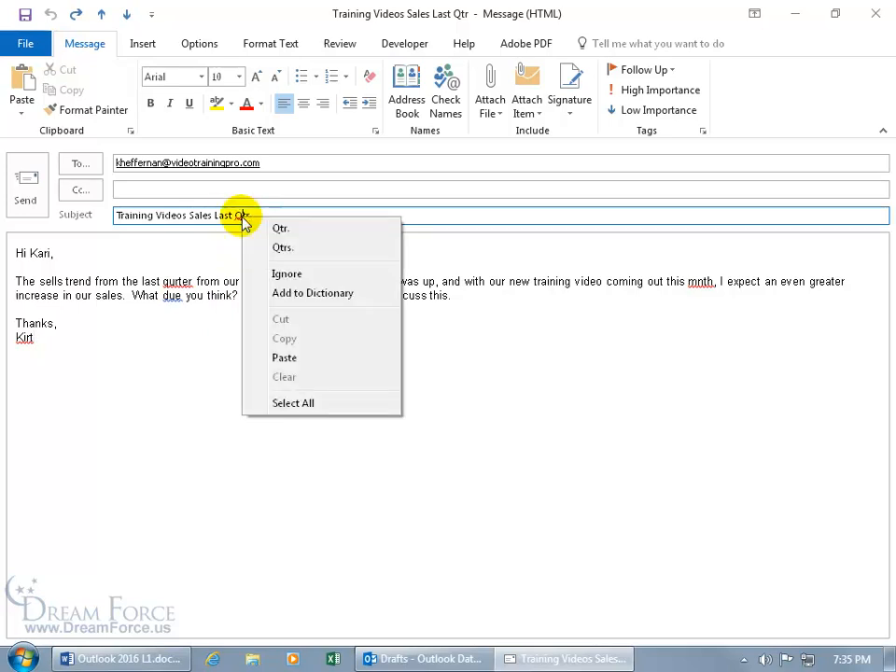
pyautogui.moveTo(291, 232)
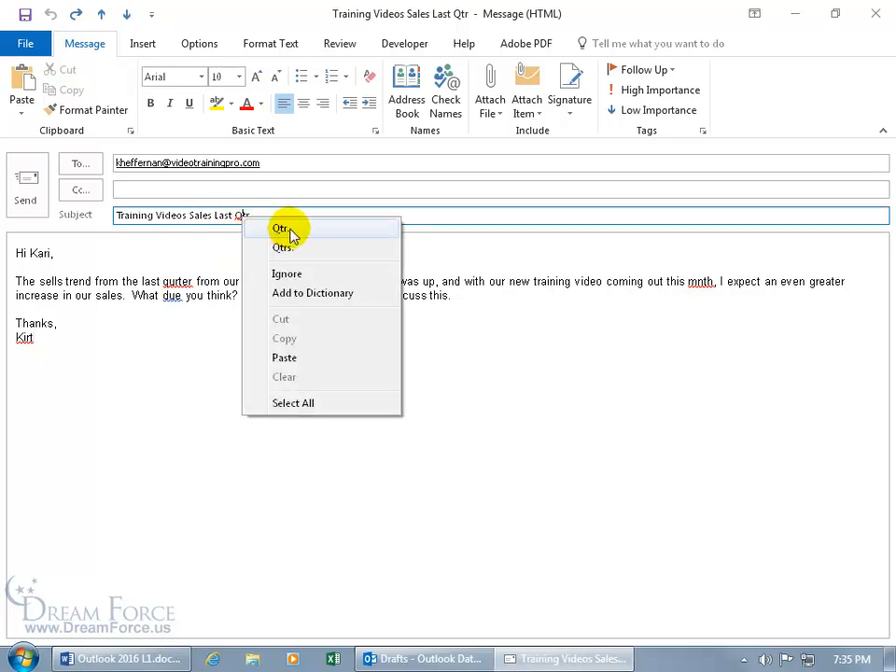
pyautogui.moveTo(315, 233)
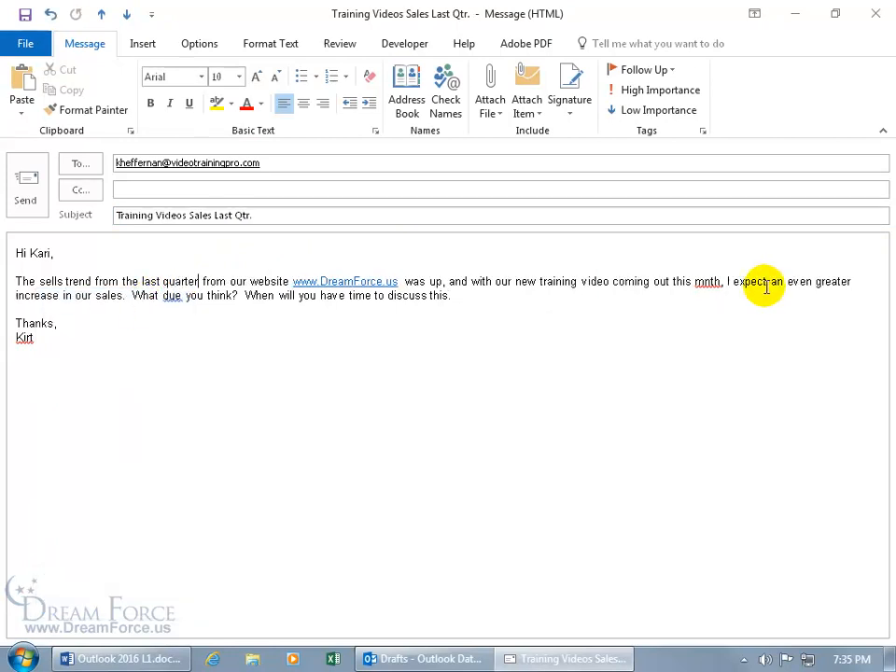
pyautogui.rightClick(708, 280)
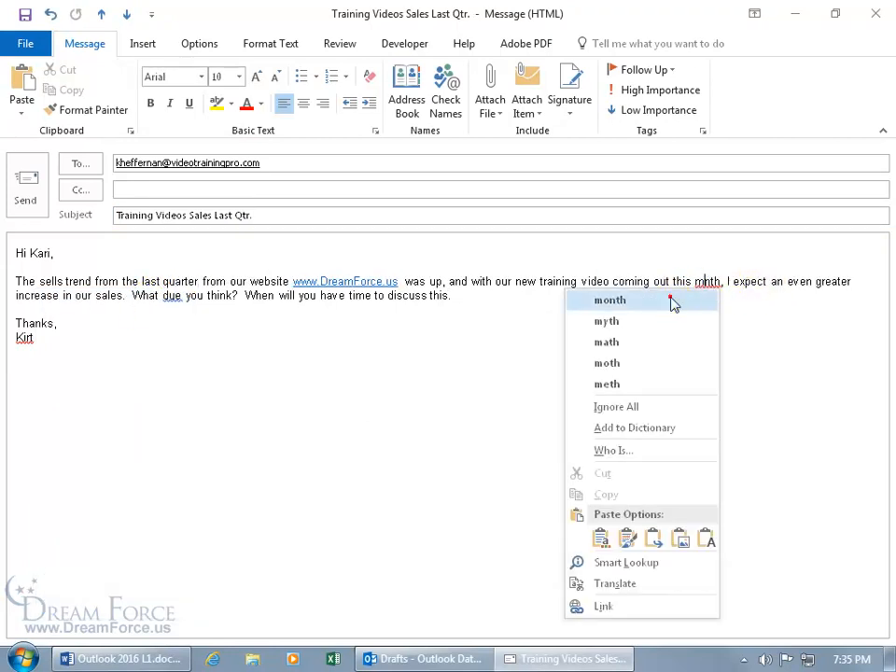
pyautogui.click(609, 299)
pyautogui.write('o')
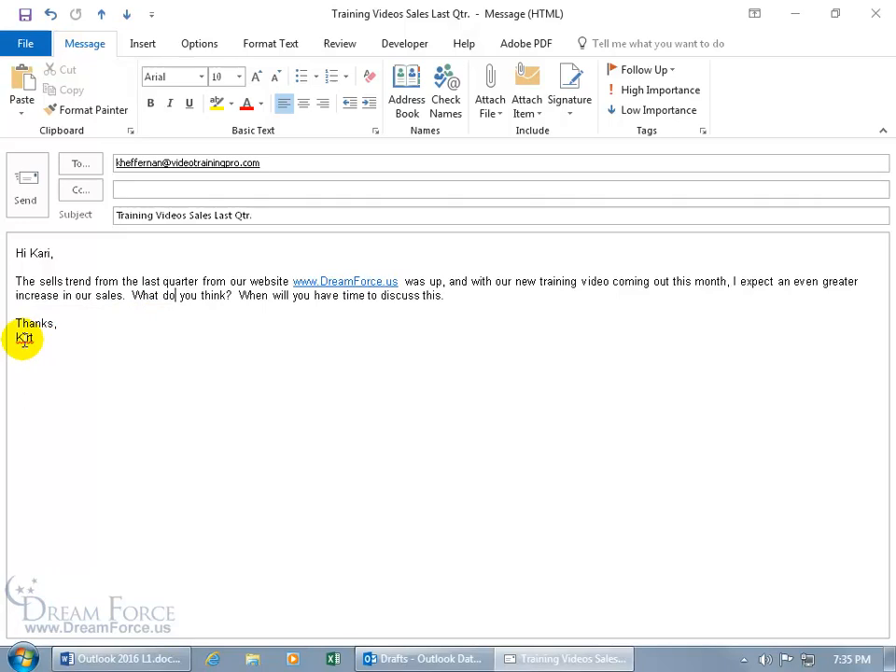
# Step: Add the signature name Kirt to the custom dictionary from its context menu
pyautogui.rightClick(24, 336)
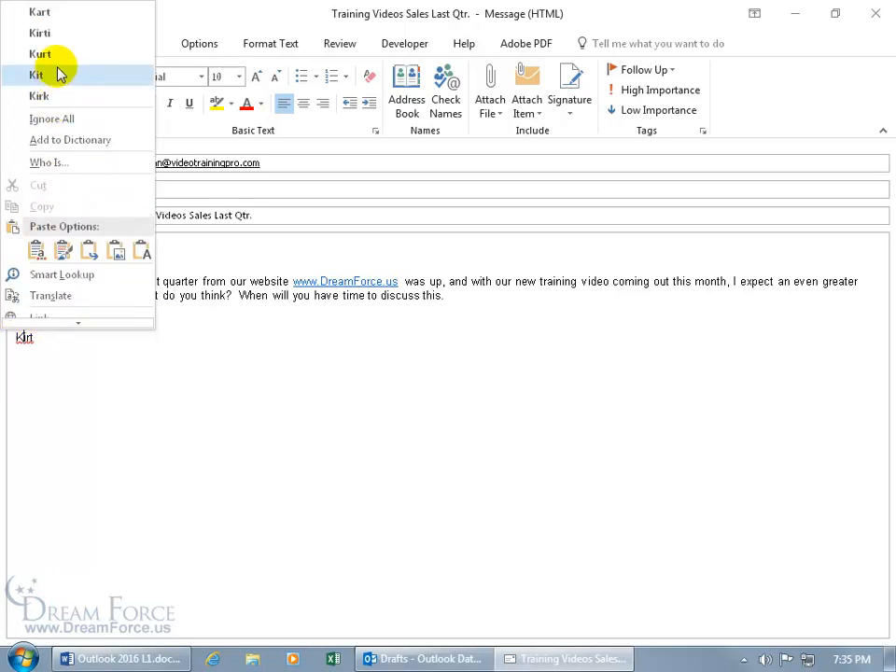
pyautogui.moveTo(71, 33)
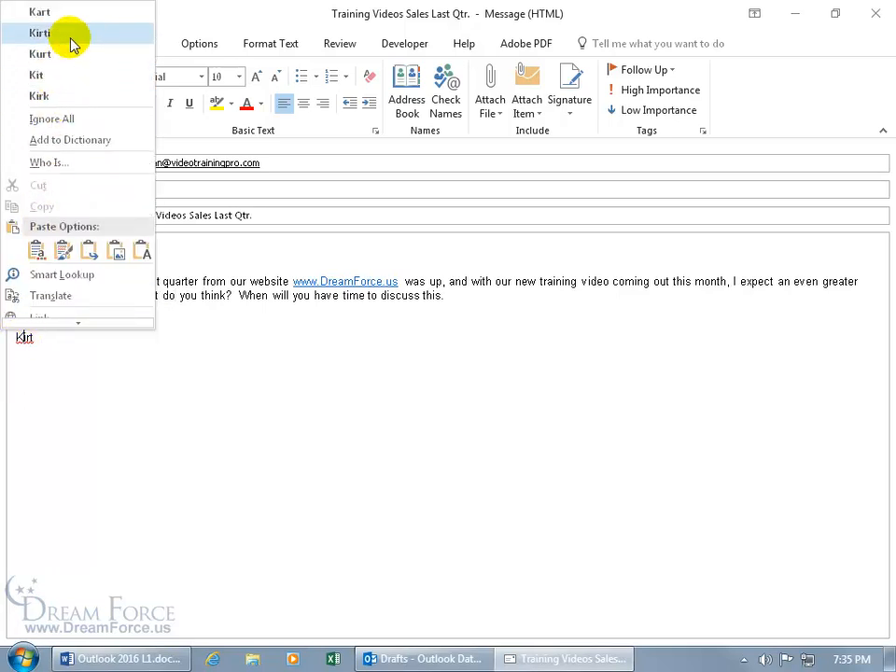
pyautogui.moveTo(75, 120)
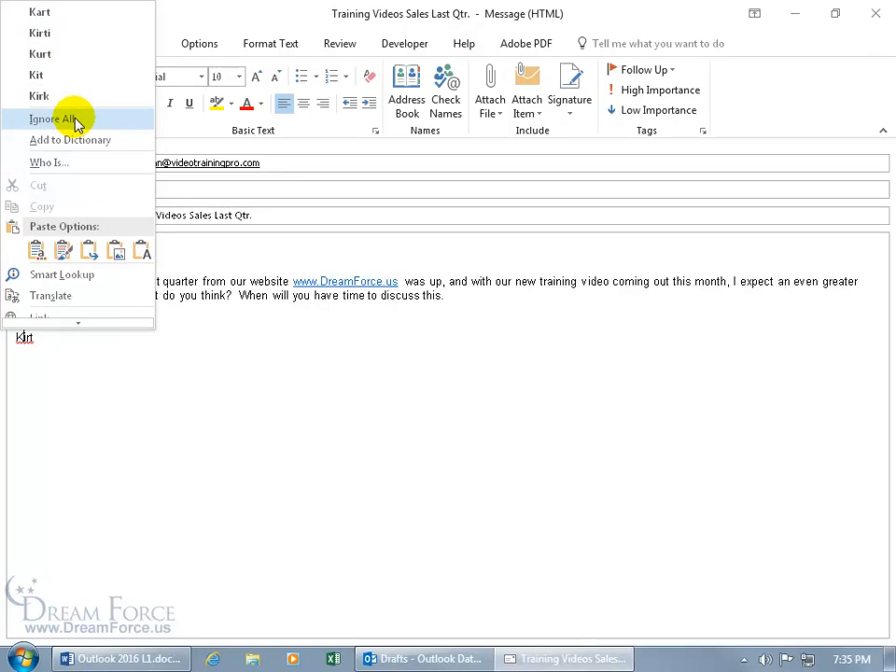
pyautogui.moveTo(47, 345)
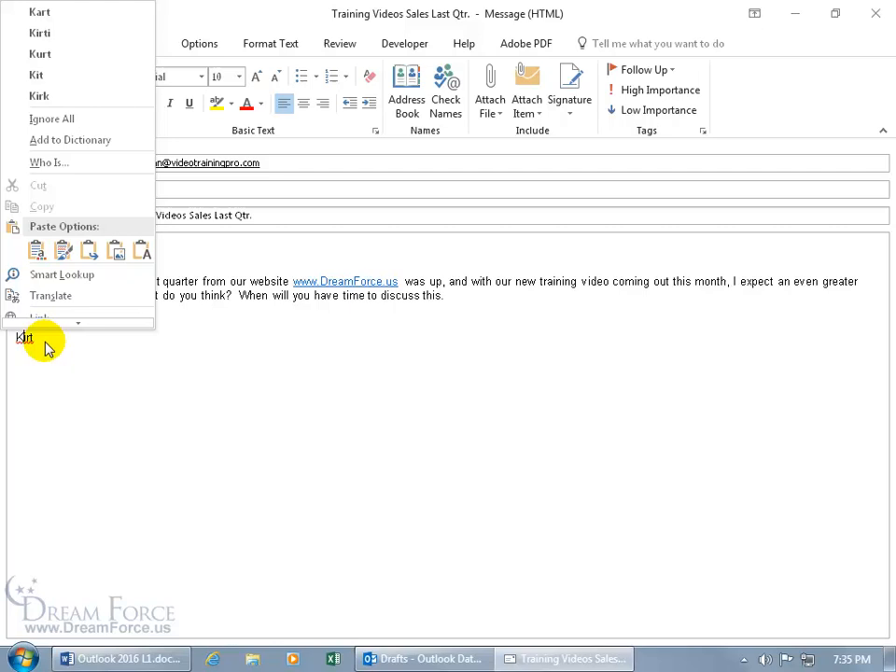
pyautogui.moveTo(41, 345)
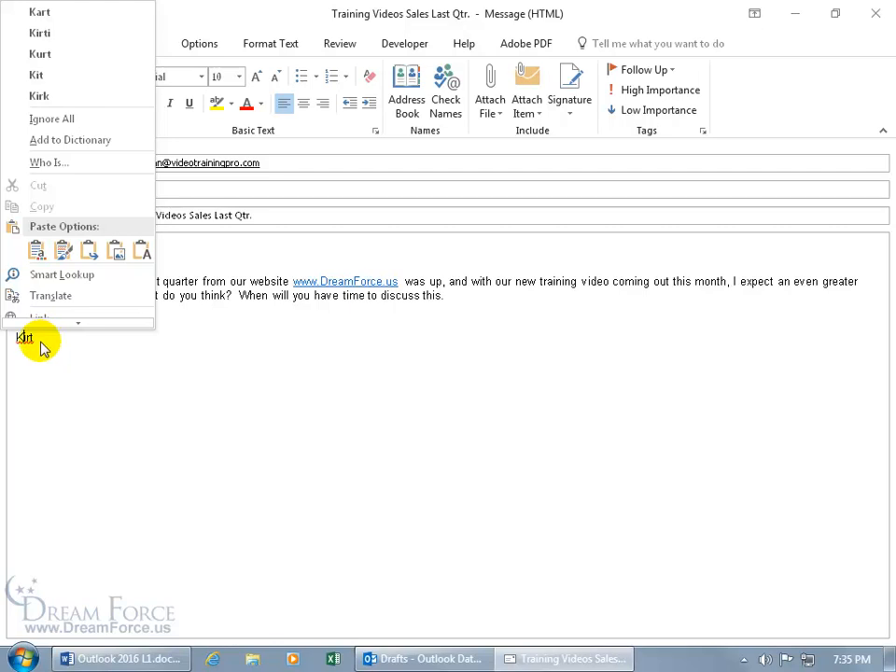
pyautogui.moveTo(112, 375)
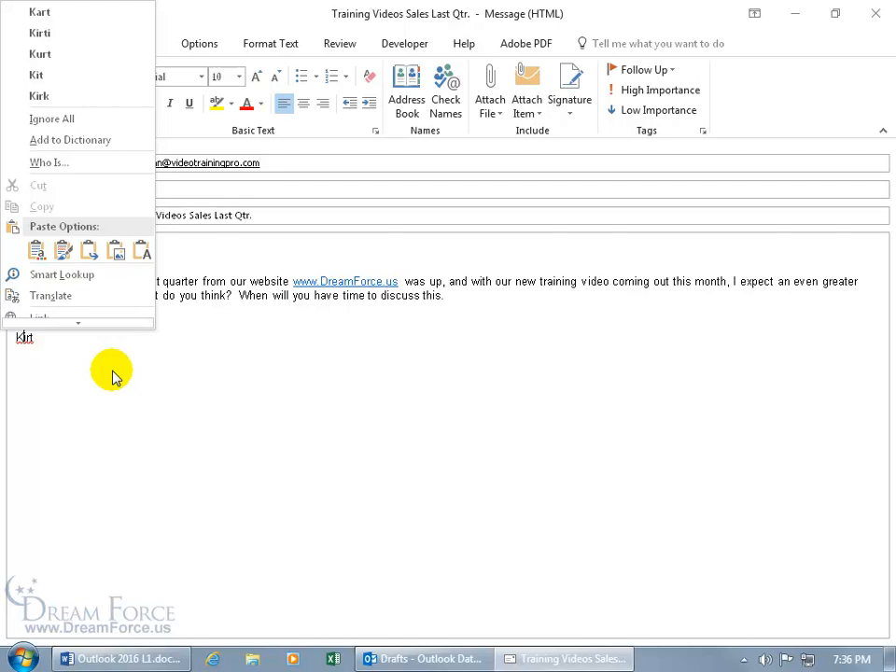
pyautogui.moveTo(97, 153)
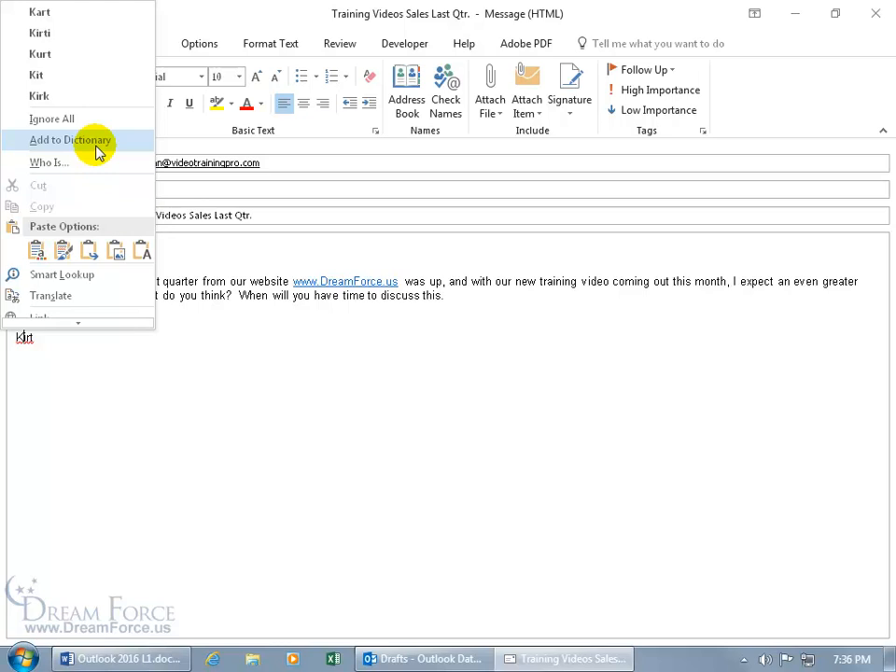
pyautogui.click(71, 138)
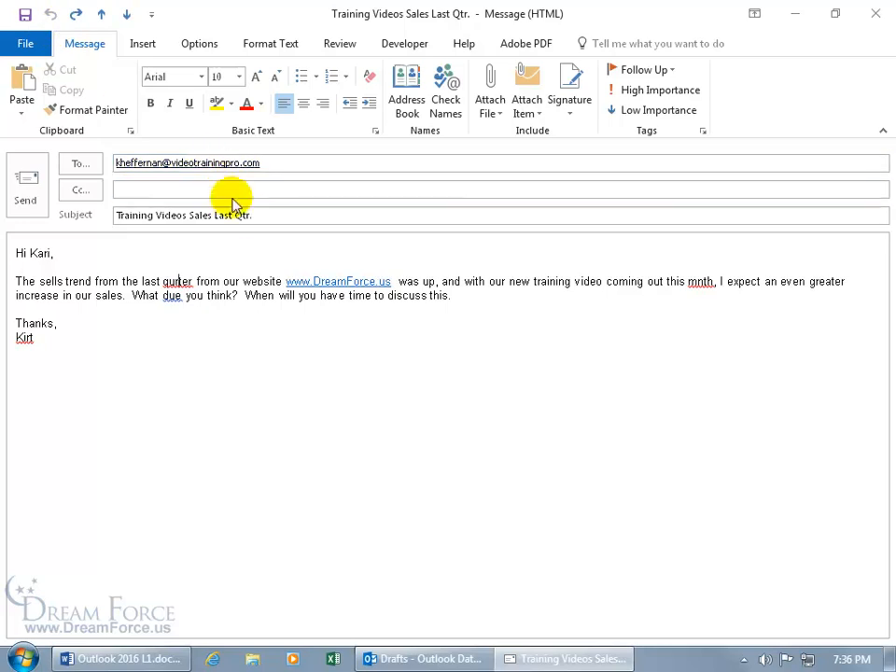
# Step: Undo the corrections so the draft shows sells, mnth and due again with subject Qtr
pyautogui.click(258, 215)
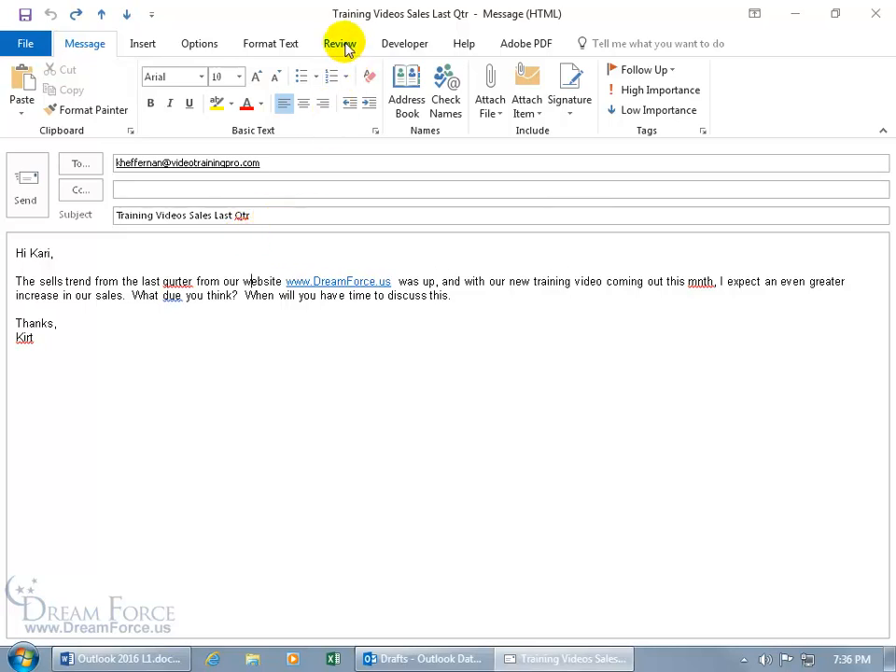
# Step: Switch the ribbon to Review to show the proofing tools
pyautogui.click(340, 43)
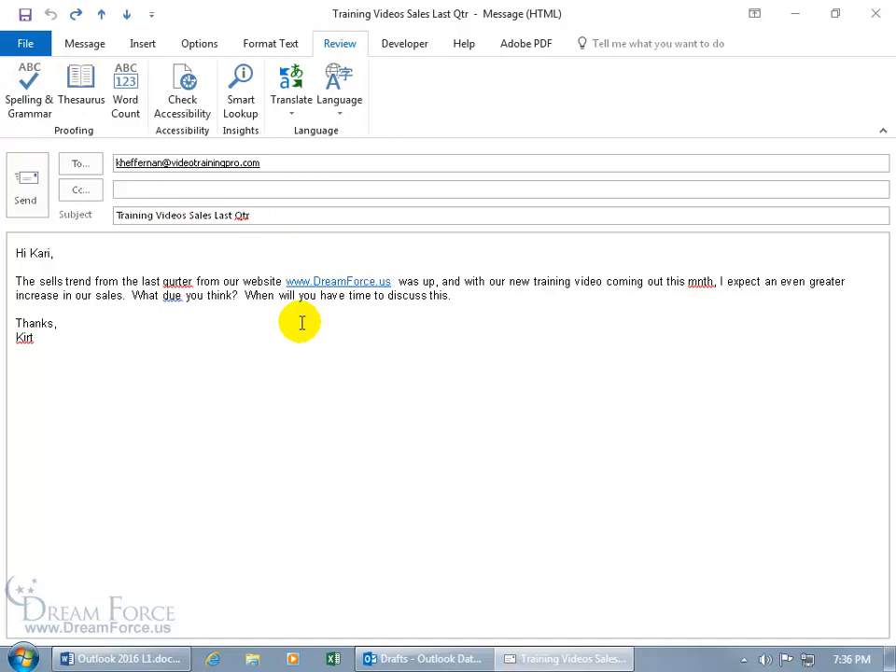
pyautogui.moveTo(211, 314)
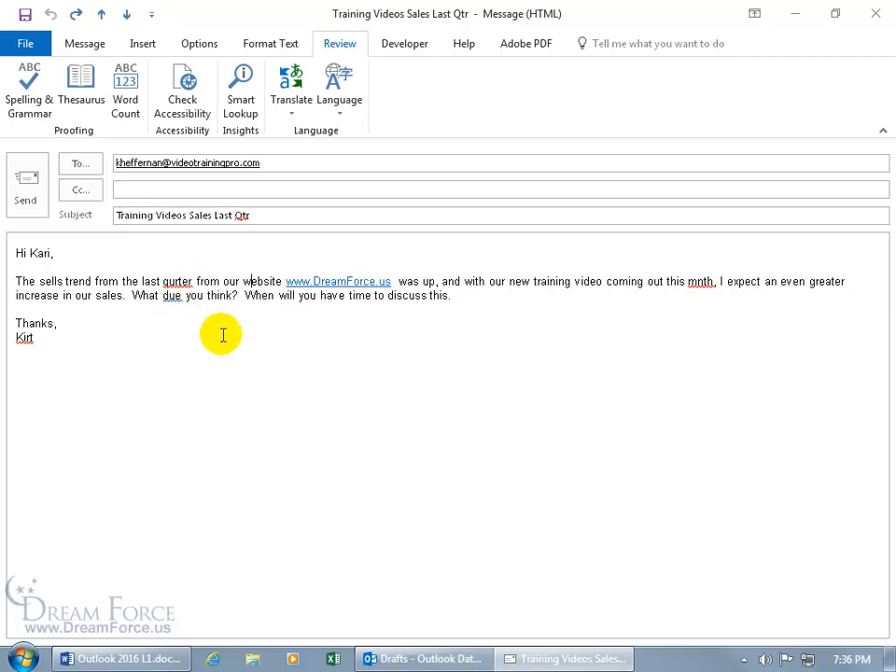
pyautogui.moveTo(251, 340)
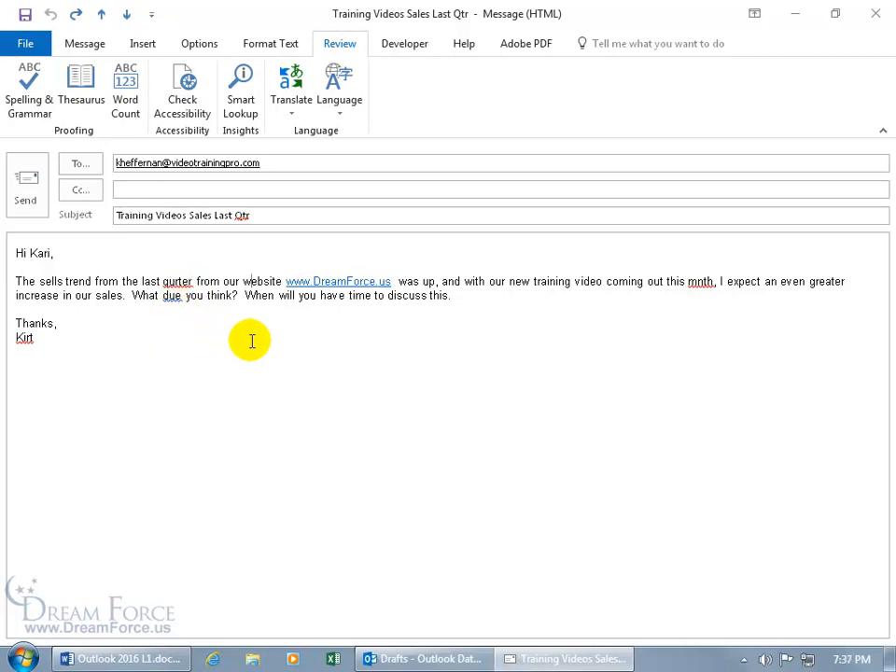
pyautogui.moveTo(586, 527)
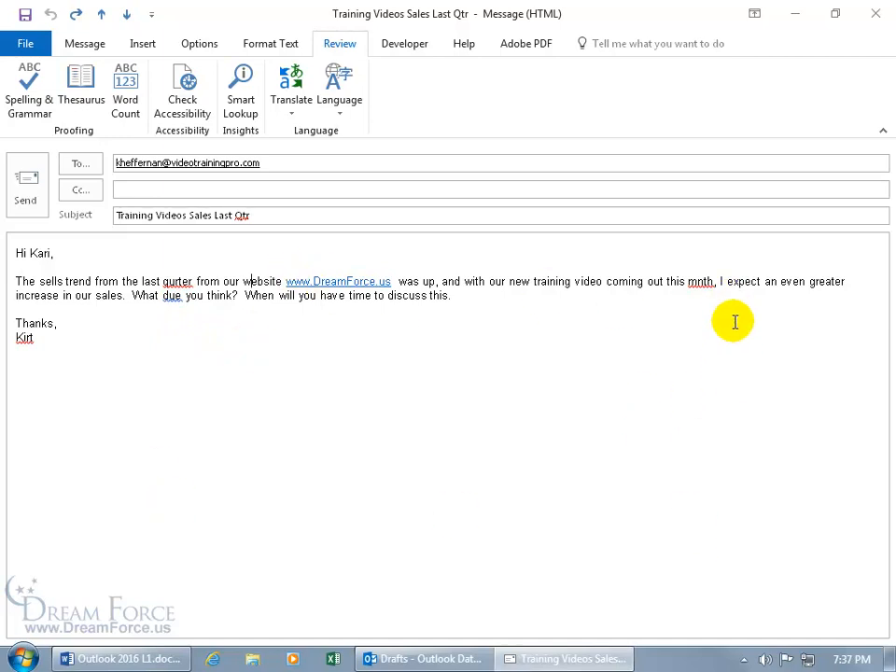
# Step: Start Spelling & Grammar and change the subject's Qtr to Qtr
pyautogui.click(30, 90)
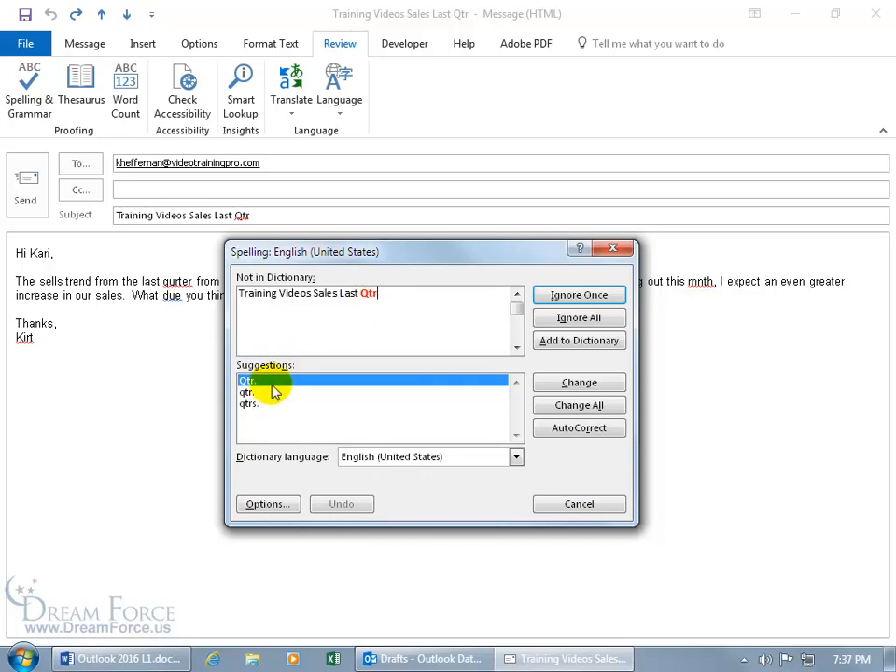
pyautogui.moveTo(527, 369)
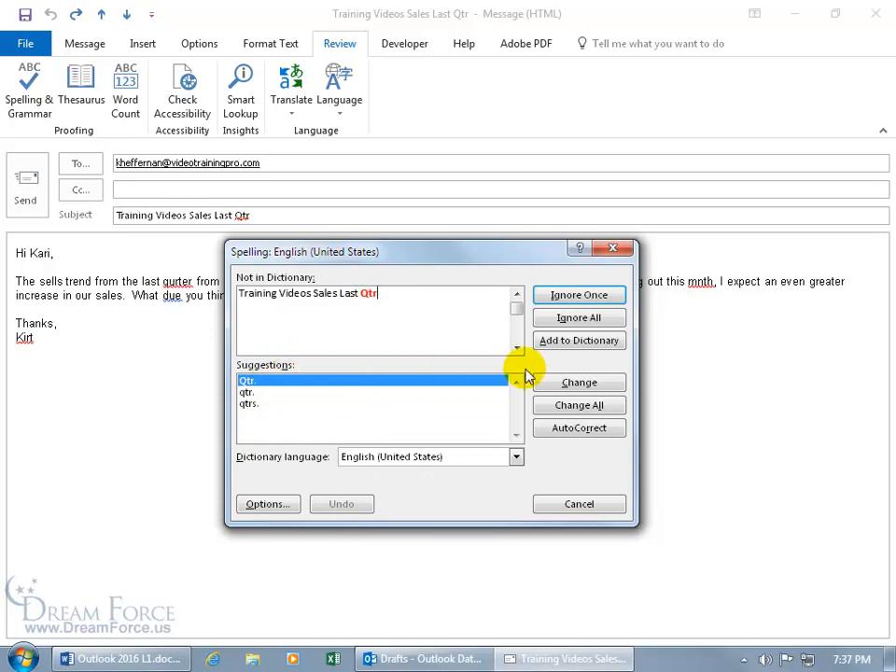
pyautogui.moveTo(372, 321)
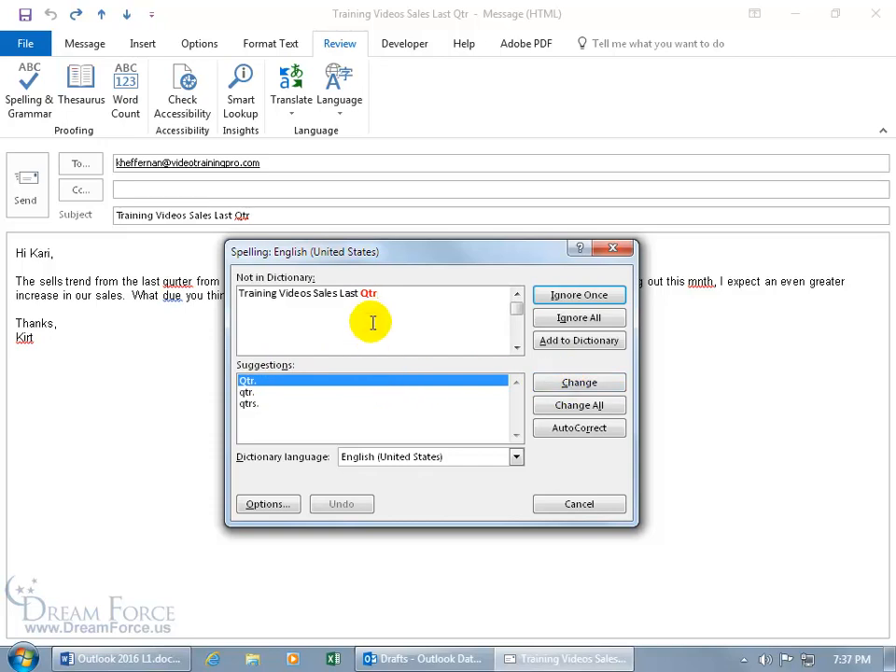
pyautogui.moveTo(145, 321)
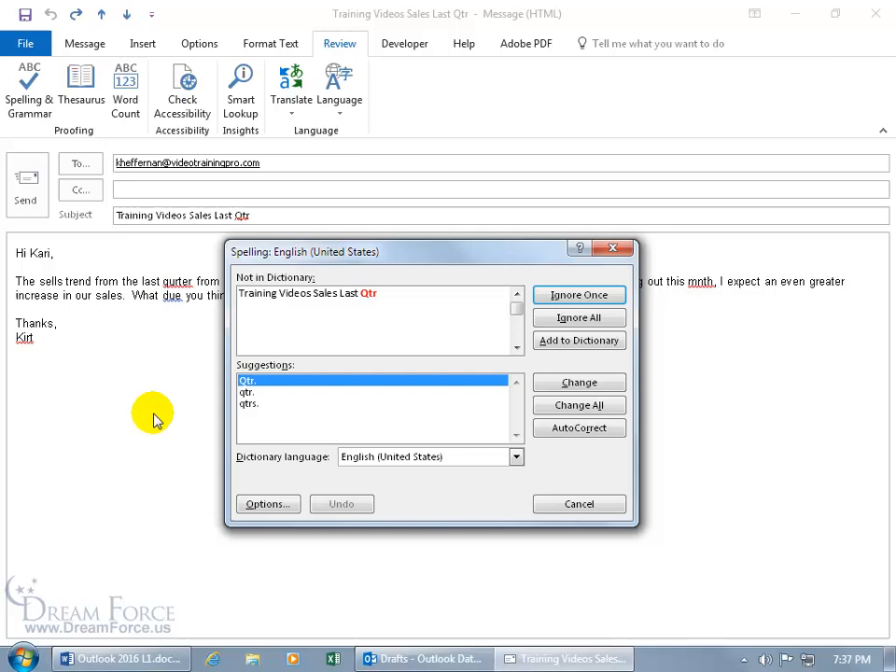
pyautogui.moveTo(579, 403)
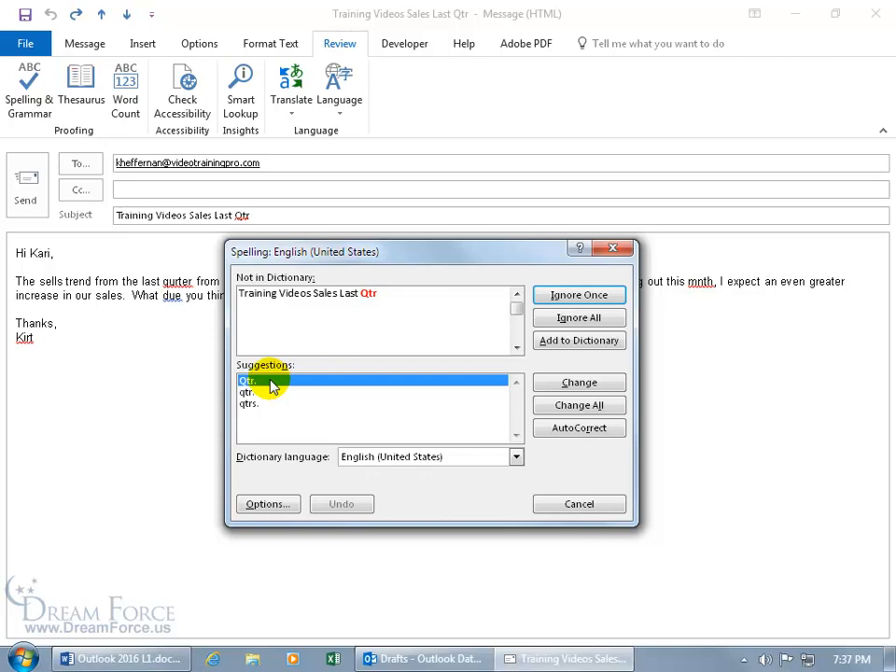
pyautogui.moveTo(486, 381)
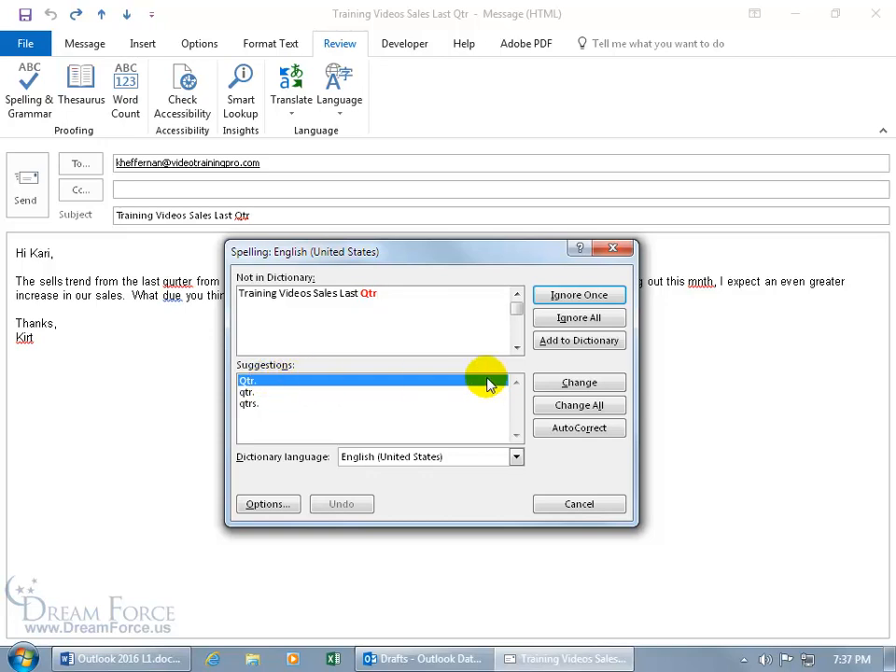
pyautogui.click(579, 381)
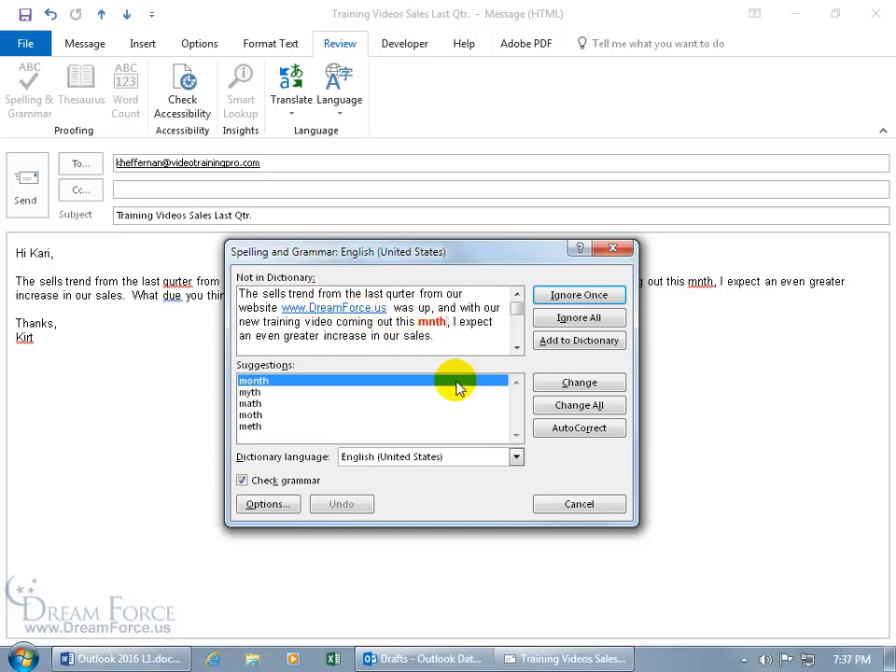
# Step: Accept month, quarter and do in the checker and dismiss the check-complete notice
pyautogui.click(579, 381)
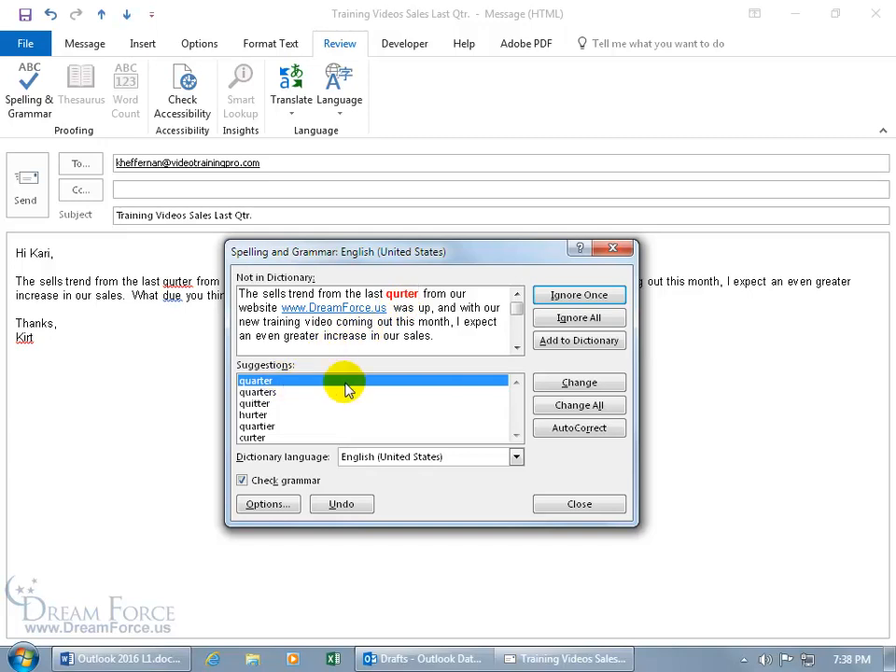
pyautogui.click(578, 381)
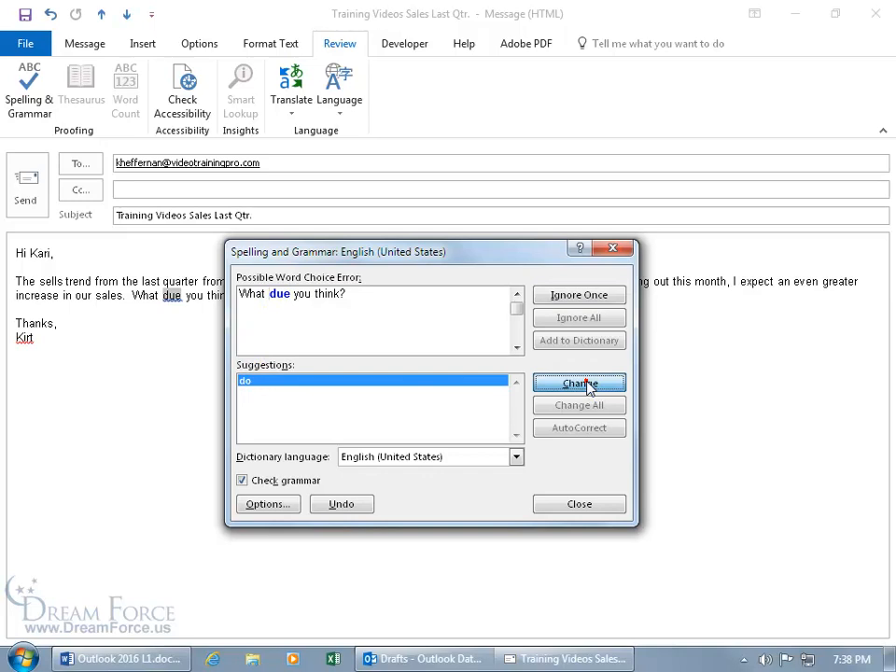
pyautogui.click(579, 383)
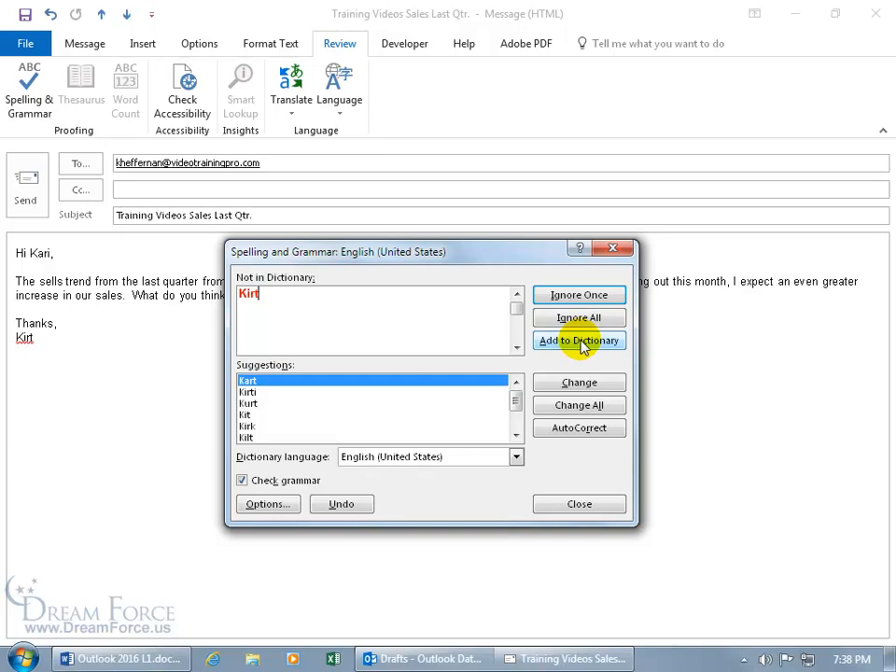
pyautogui.click(578, 339)
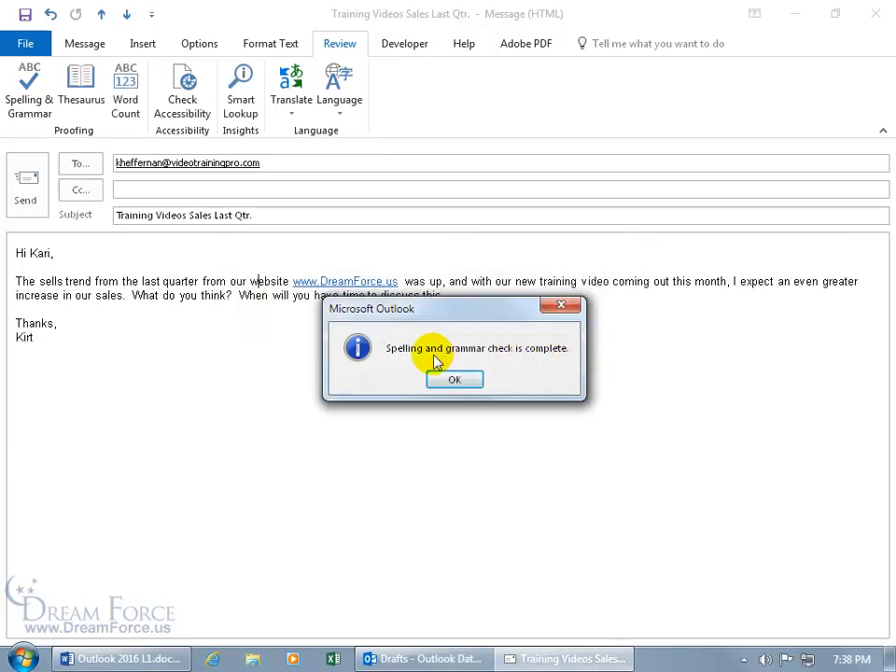
pyautogui.click(456, 379)
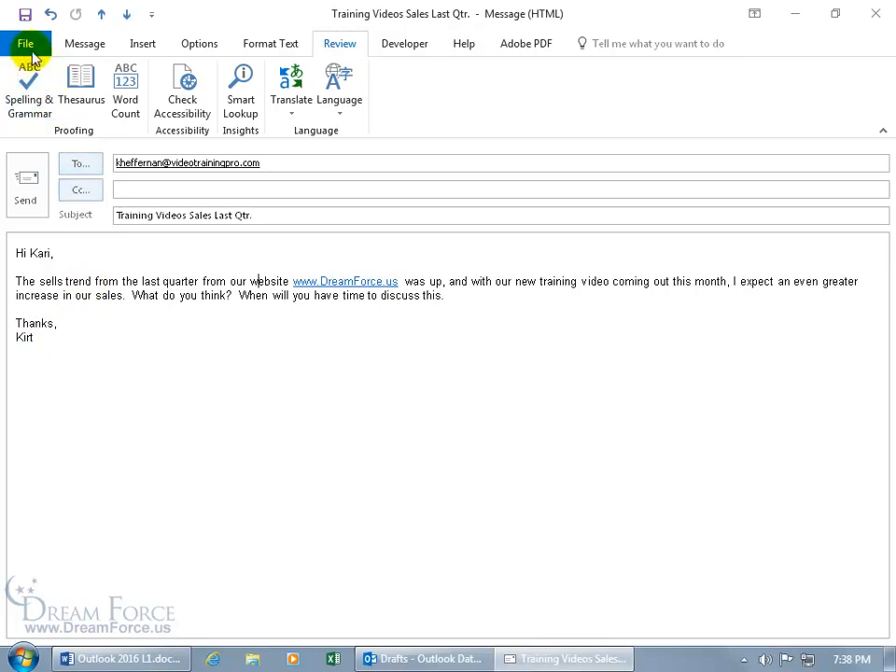
# Step: Reach the CUSTOM.DIC word list through Options > Mail > Spelling and Autocorrect > Custom Dictionaries
pyautogui.click(27, 43)
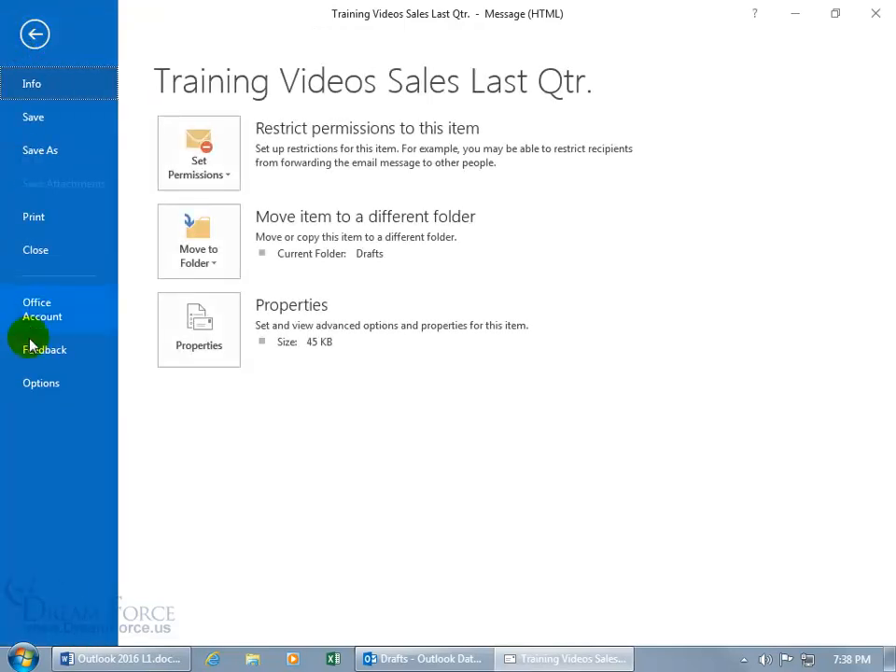
pyautogui.click(42, 382)
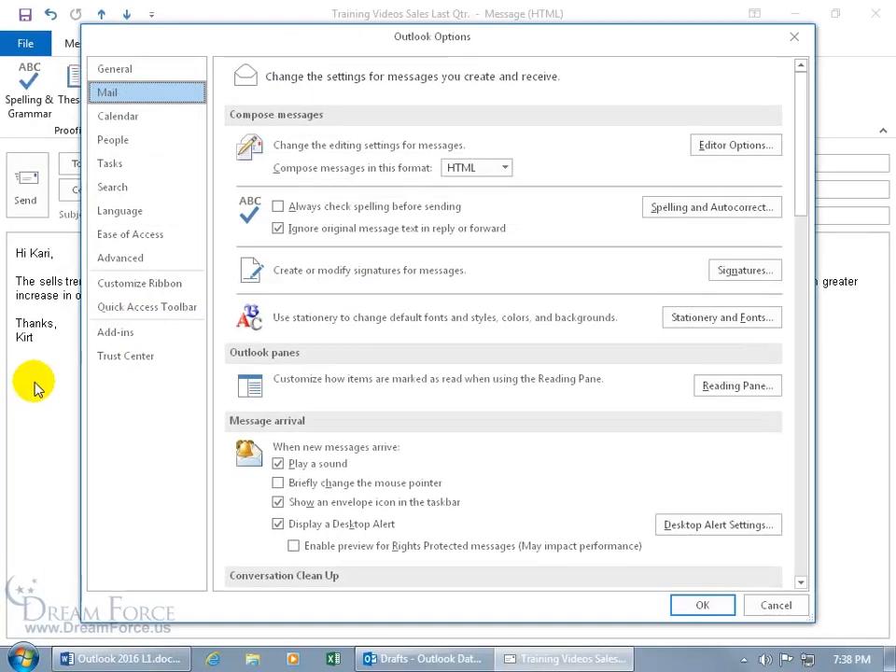
pyautogui.moveTo(153, 101)
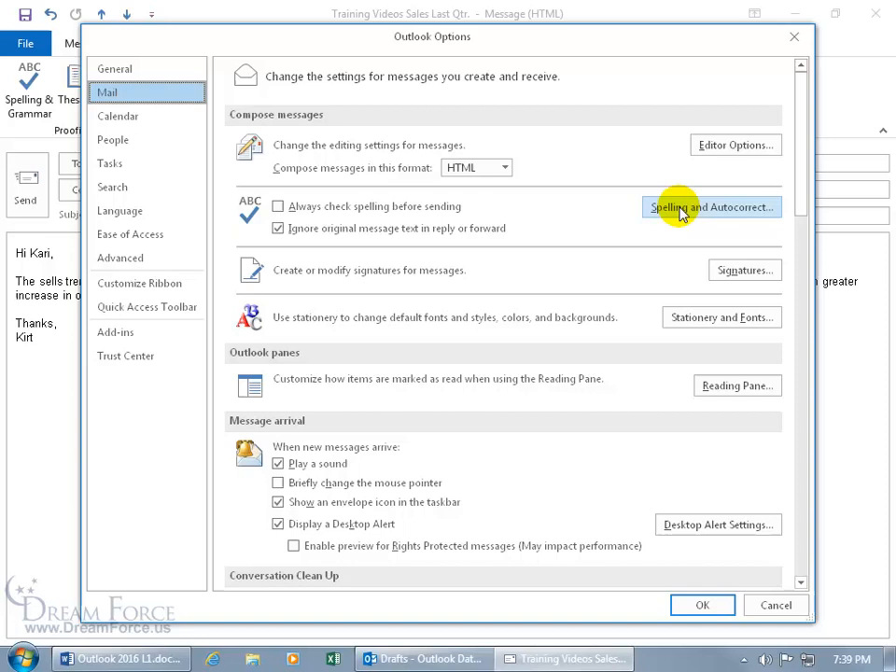
pyautogui.click(711, 205)
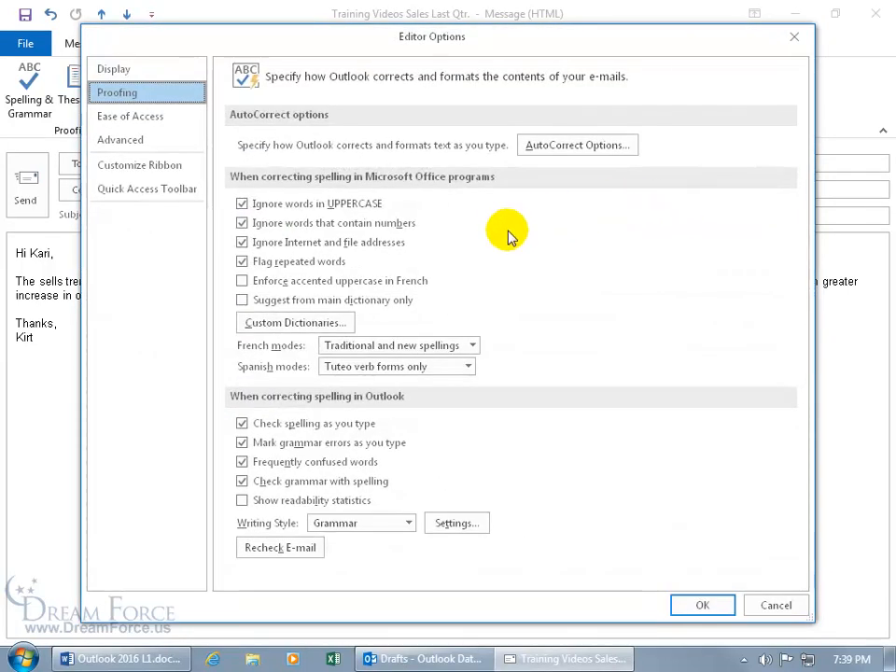
pyautogui.click(295, 322)
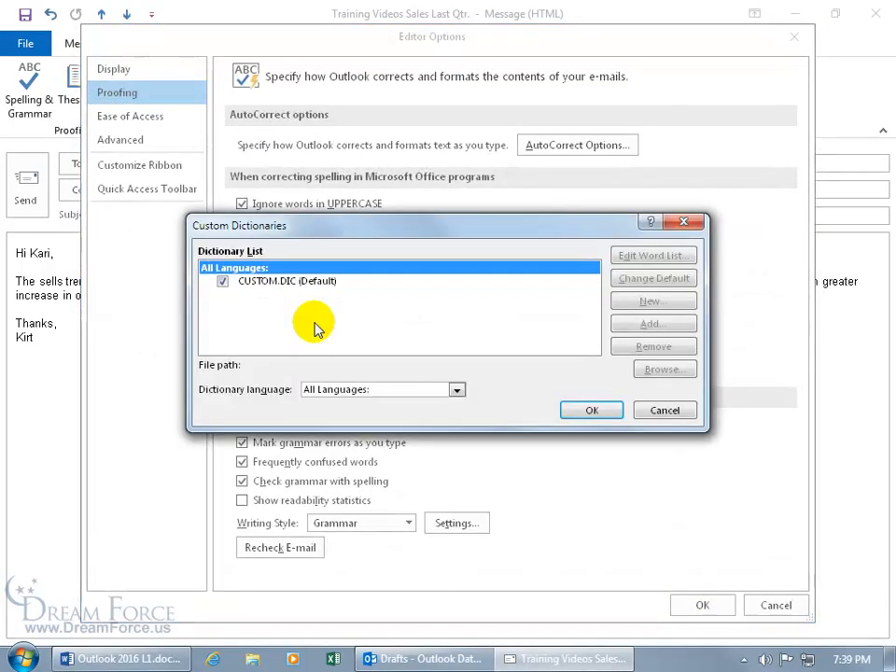
pyautogui.click(284, 280)
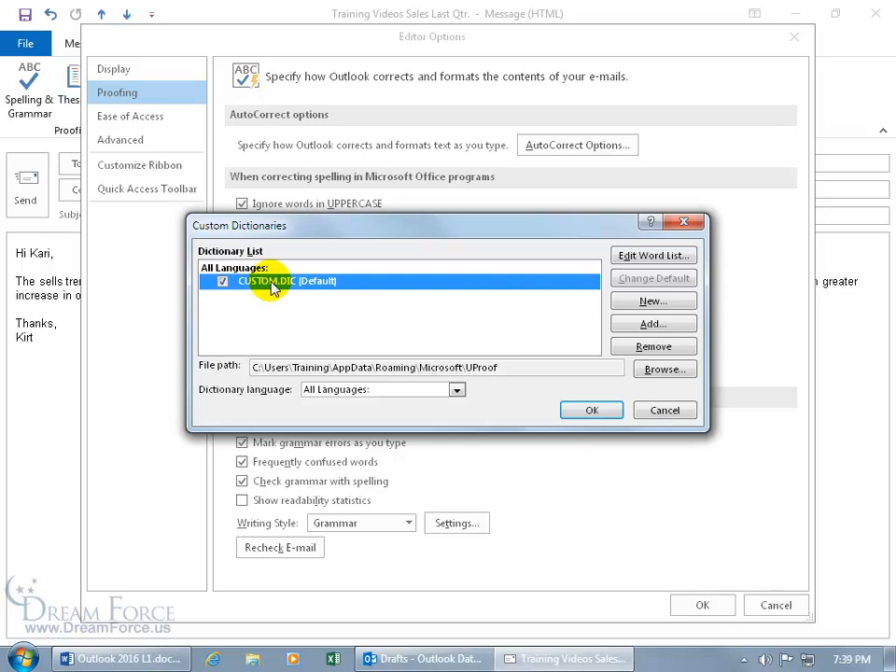
pyautogui.click(654, 254)
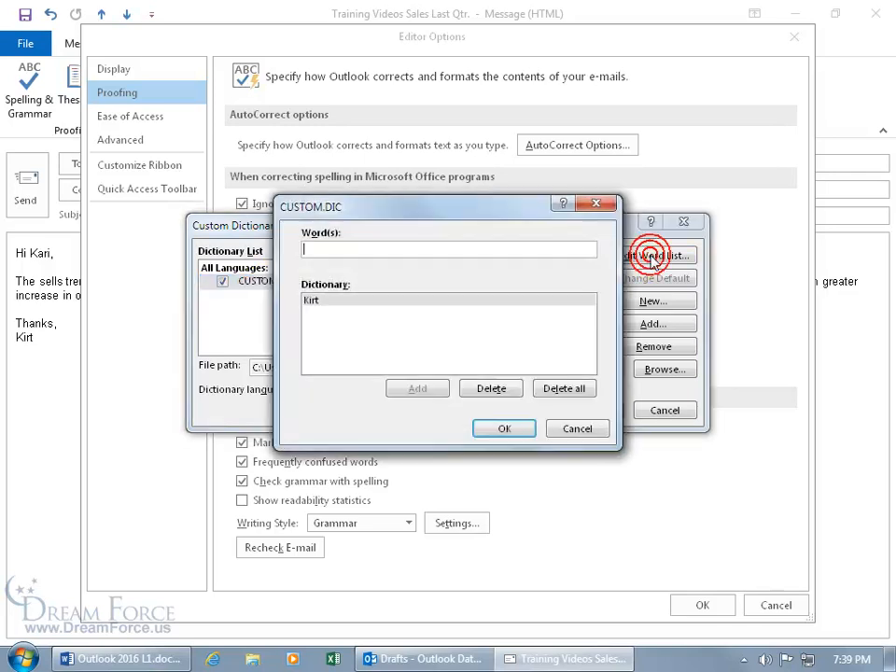
# Step: Delete Kirt from the word list and confirm, leaving the dictionary empty
pyautogui.click(312, 298)
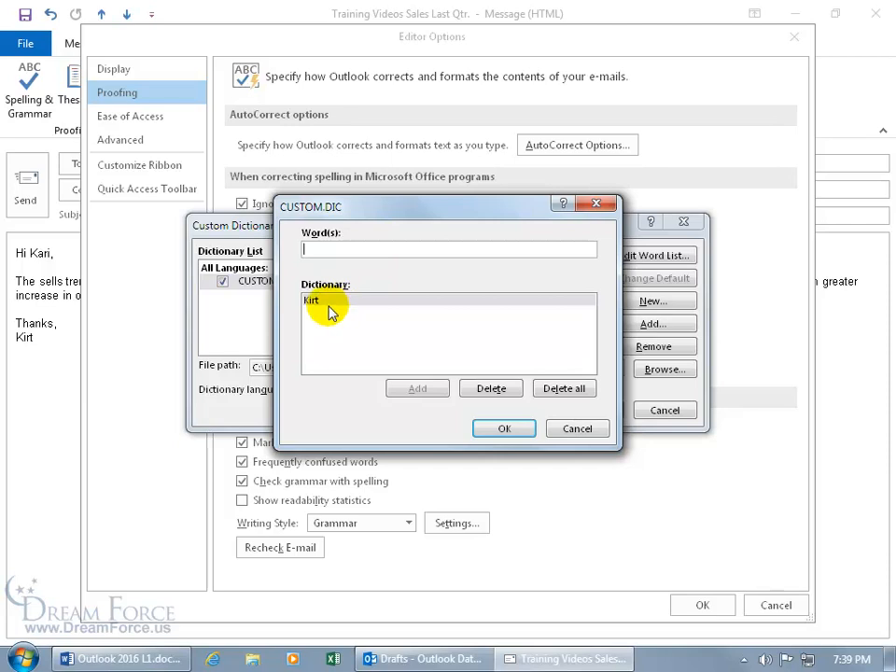
pyautogui.click(490, 388)
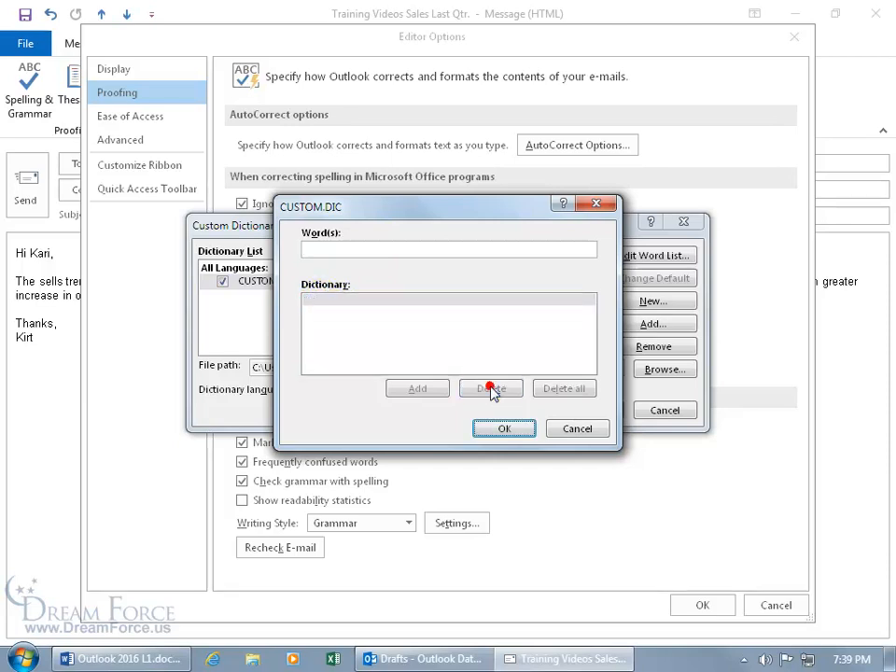
pyautogui.click(504, 428)
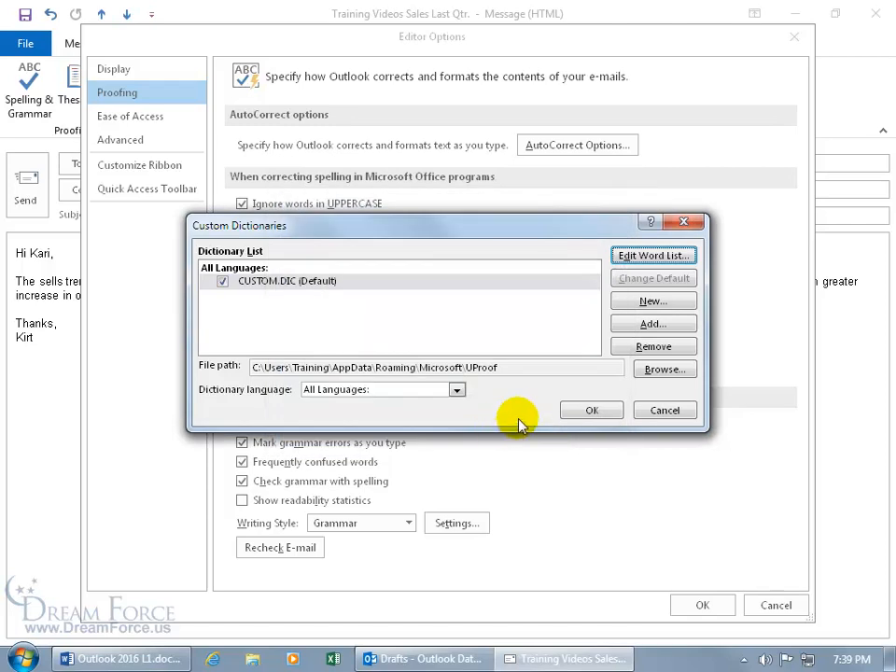
# Step: Close Custom Dictionaries, run Recheck E-mail with Yes, and close Outlook Options
pyautogui.click(592, 410)
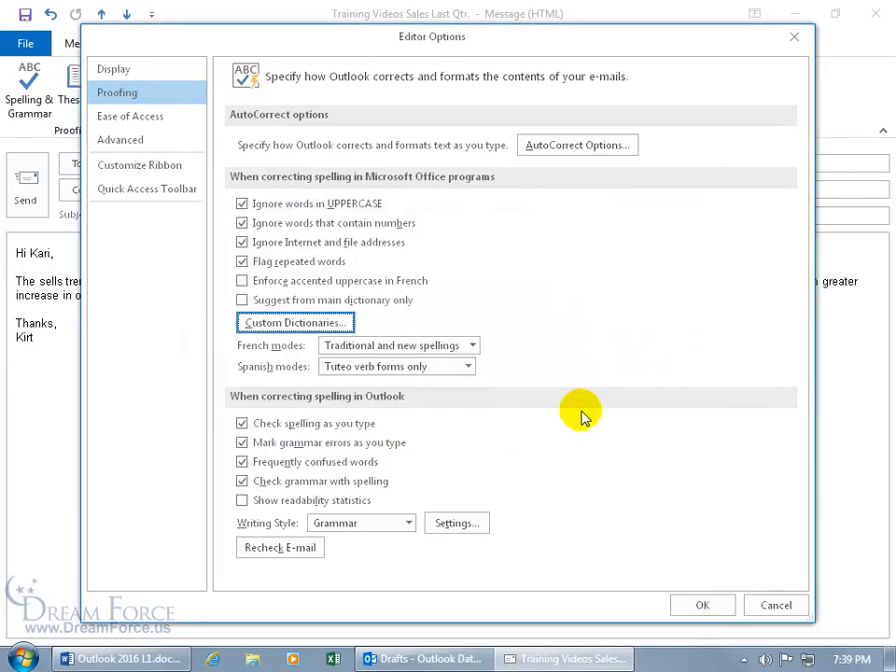
pyautogui.moveTo(549, 414)
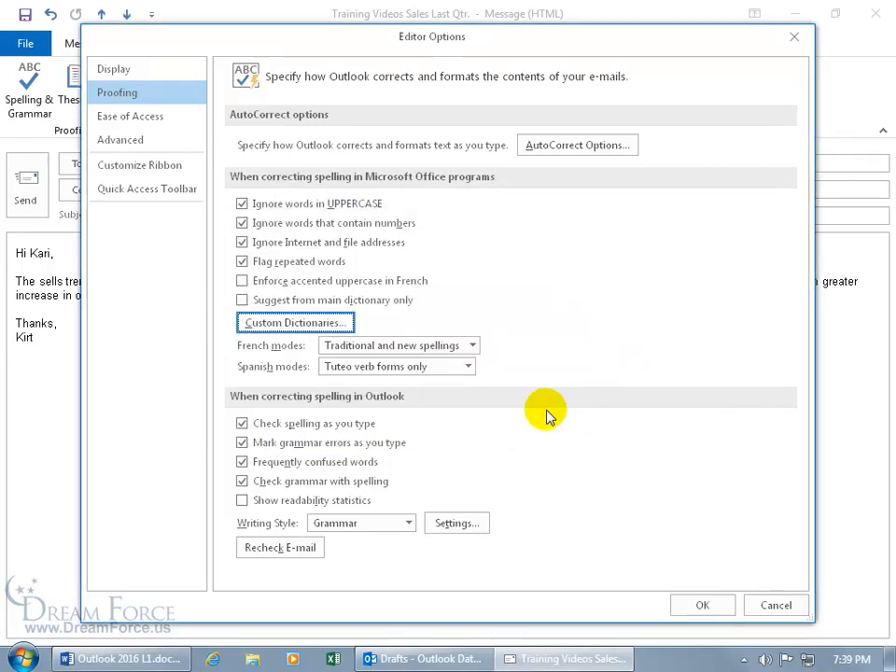
pyautogui.moveTo(47, 328)
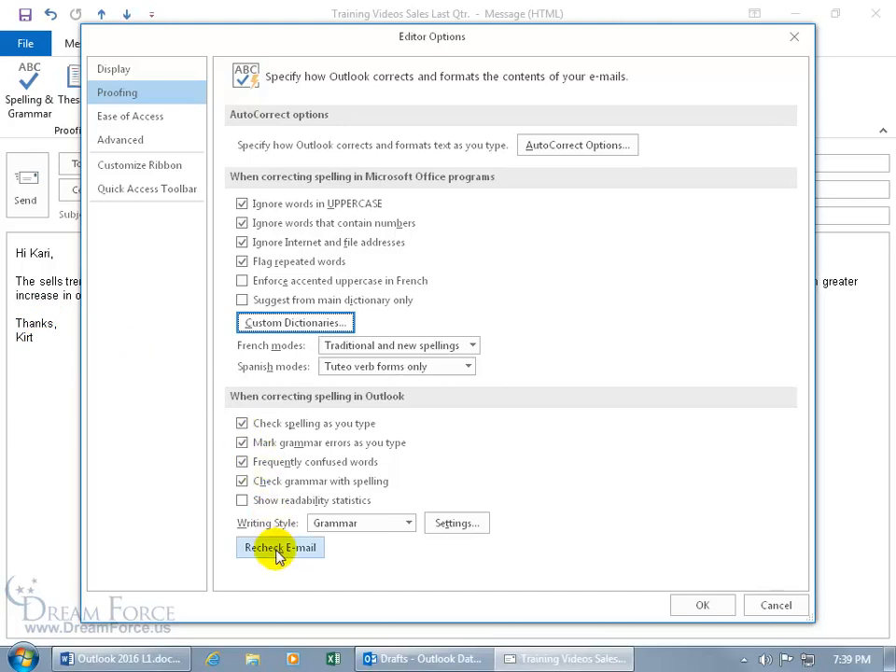
pyautogui.click(280, 548)
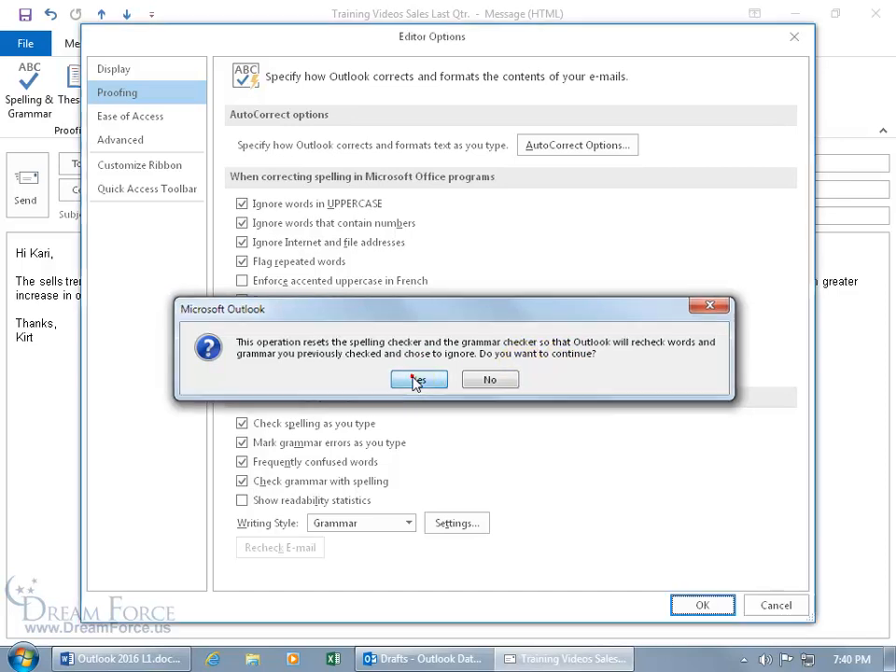
pyautogui.click(418, 379)
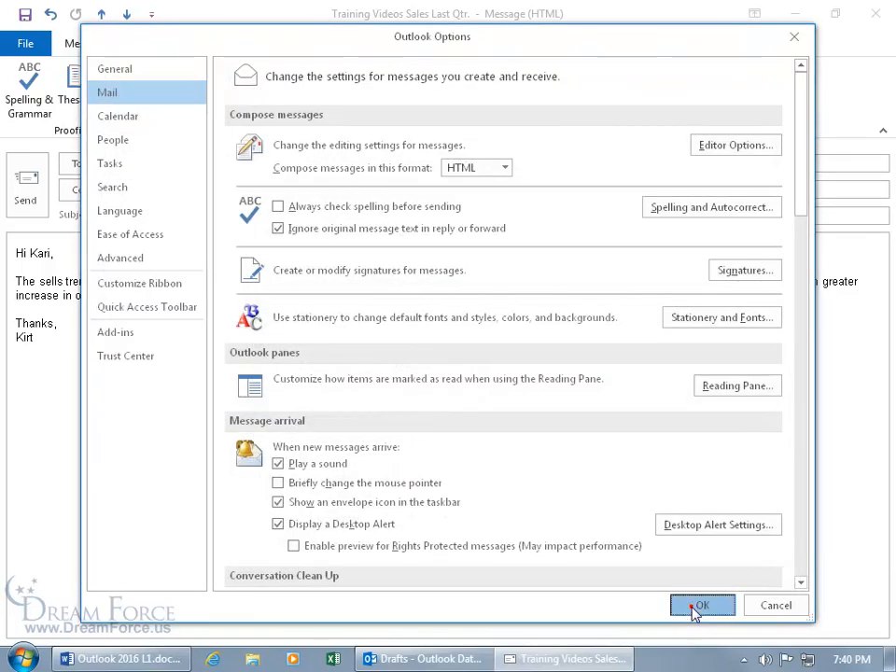
pyautogui.click(702, 605)
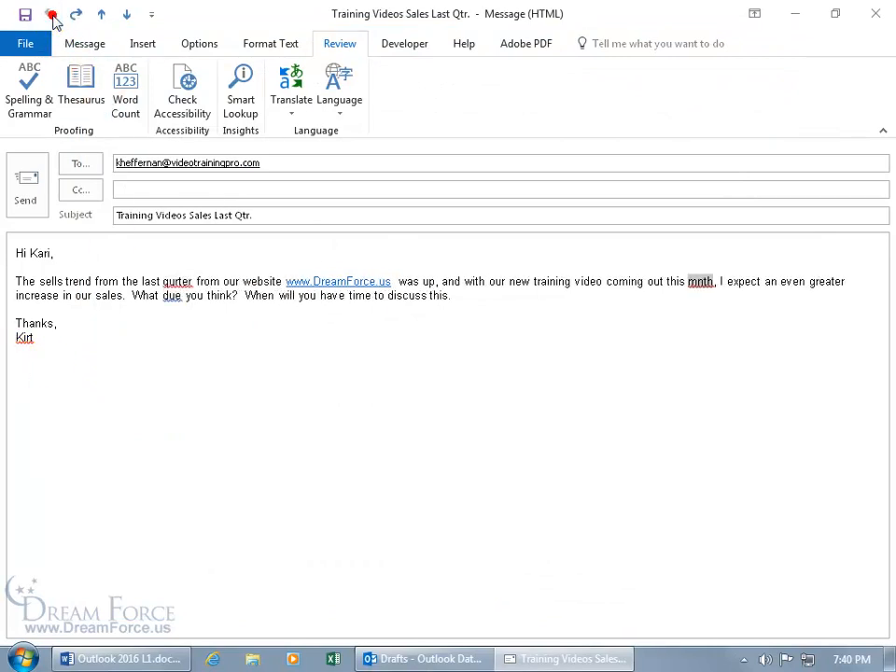
# Step: Undo the last change so the subject ends in Qtr without the period
pyautogui.click(253, 215)
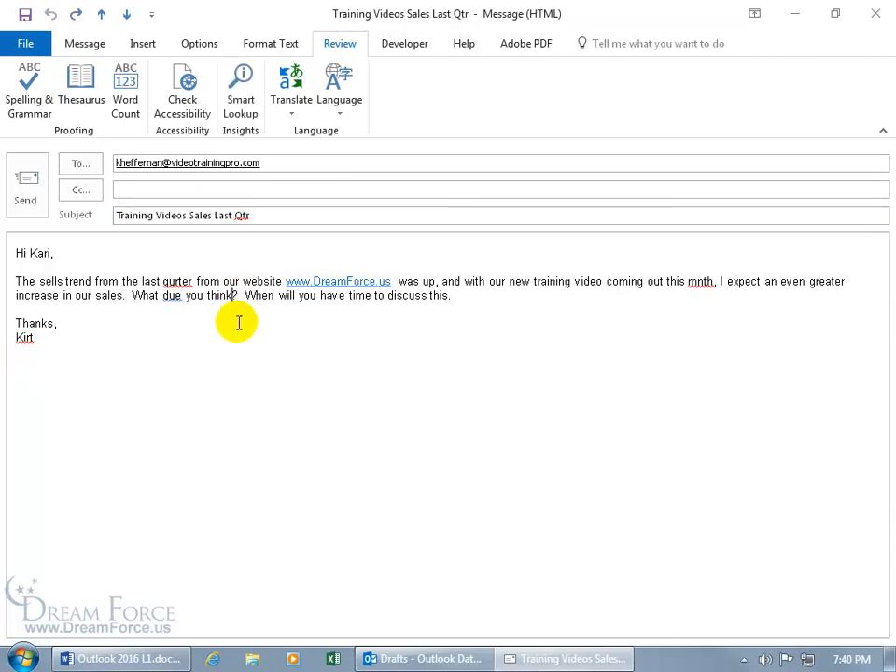
pyautogui.moveTo(523, 583)
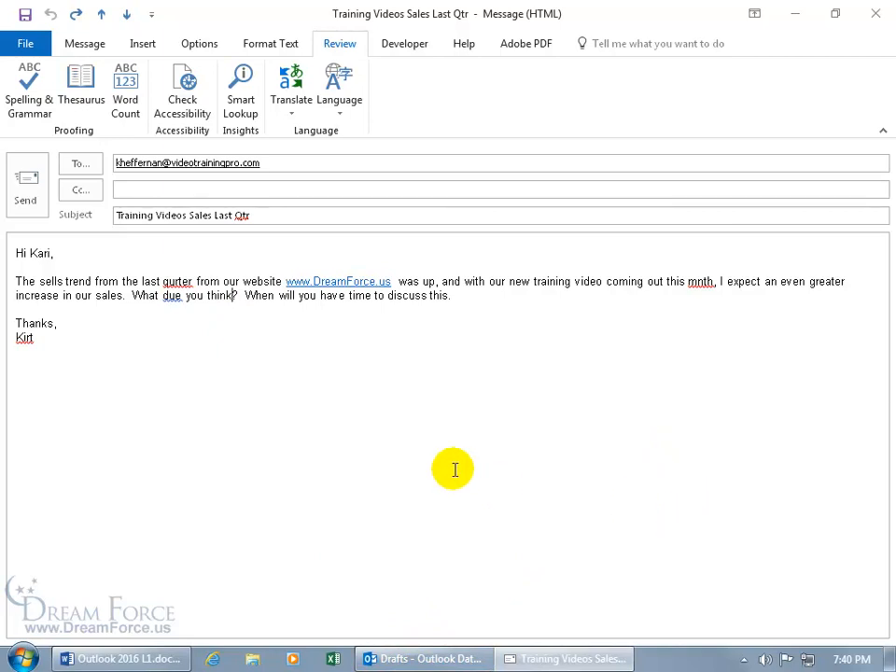
pyautogui.moveTo(230, 310)
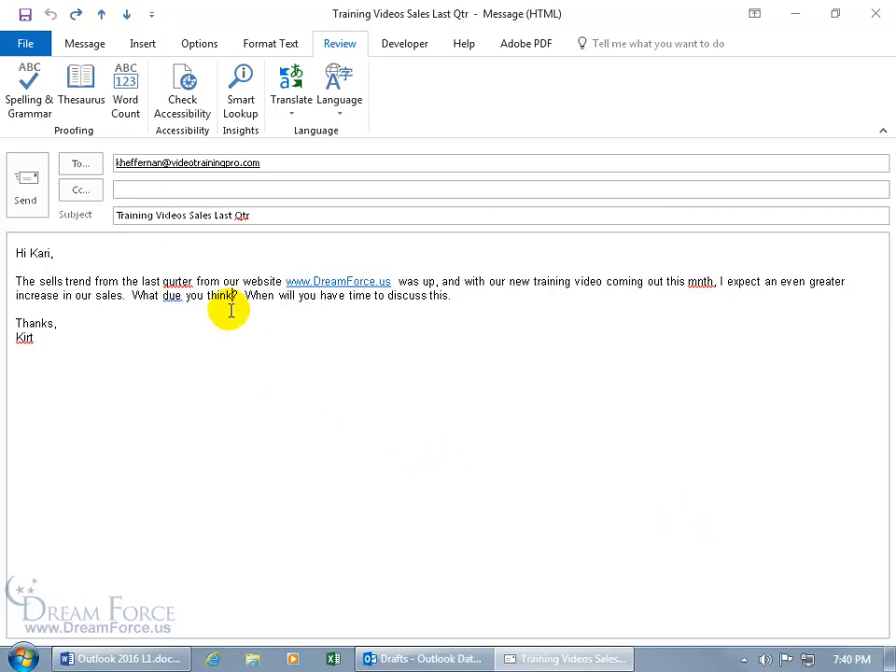
pyautogui.moveTo(245, 351)
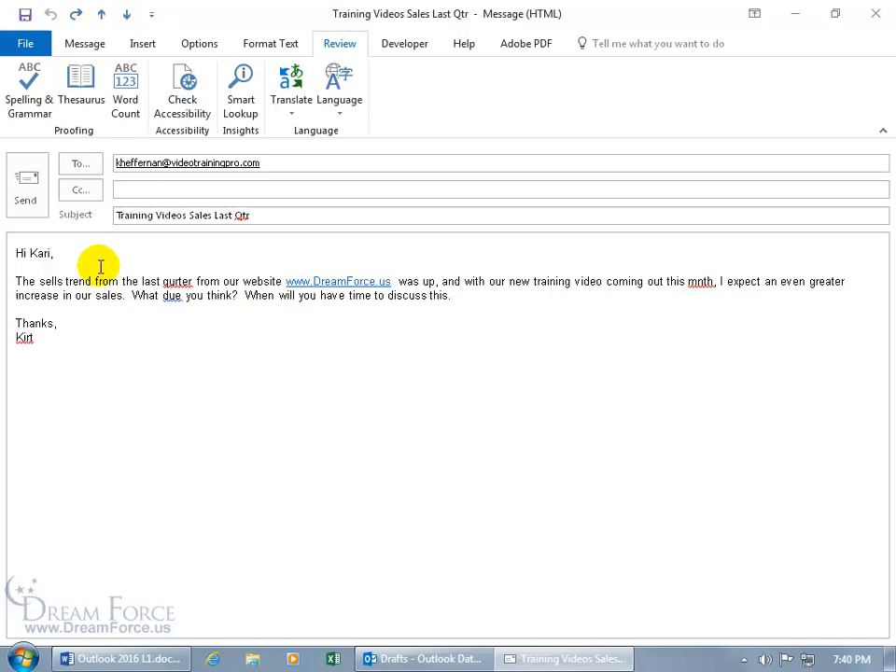
pyautogui.moveTo(30, 89)
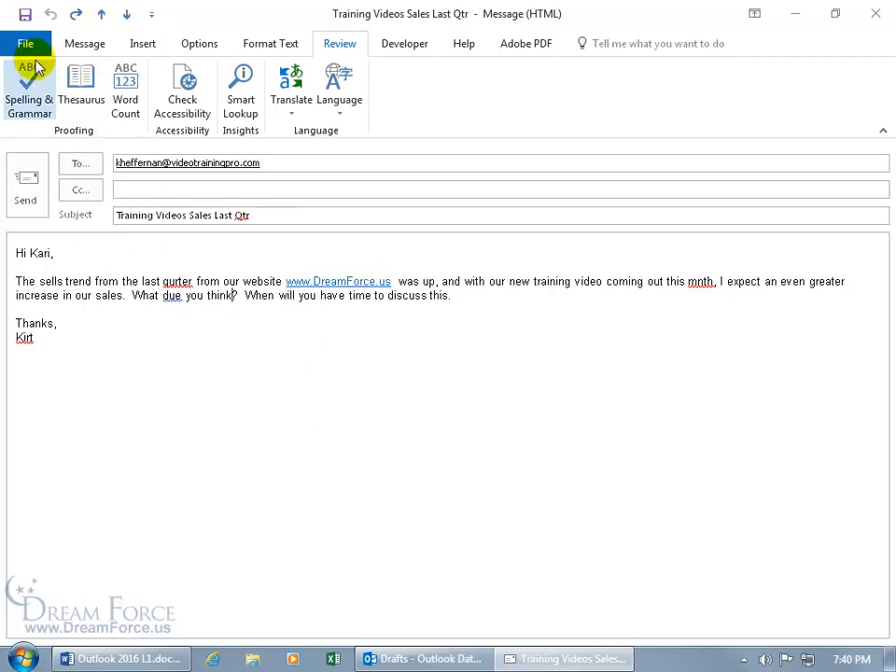
# Step: Enable 'Always check spelling before sending' in Options > Mail
pyautogui.click(26, 43)
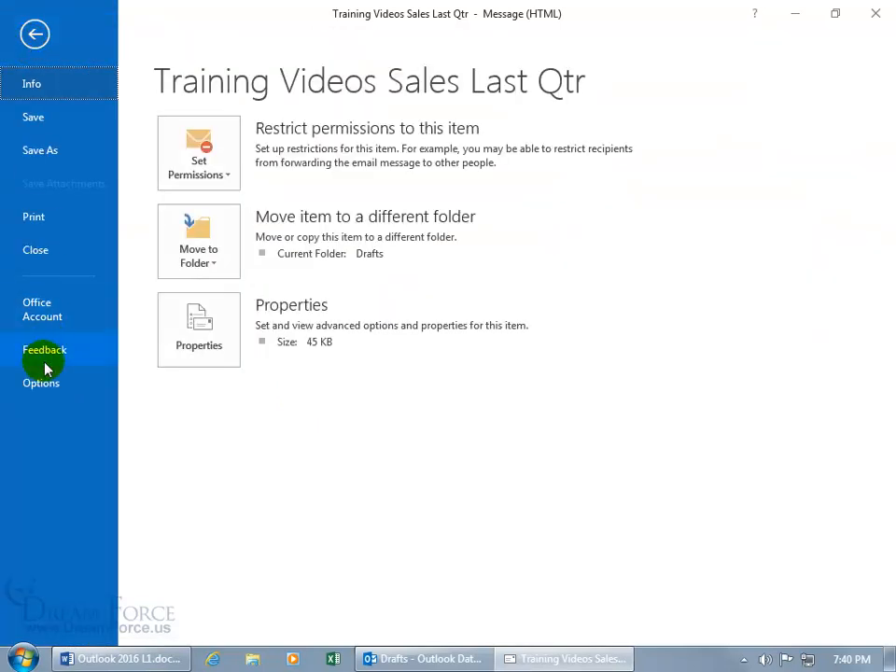
pyautogui.click(41, 369)
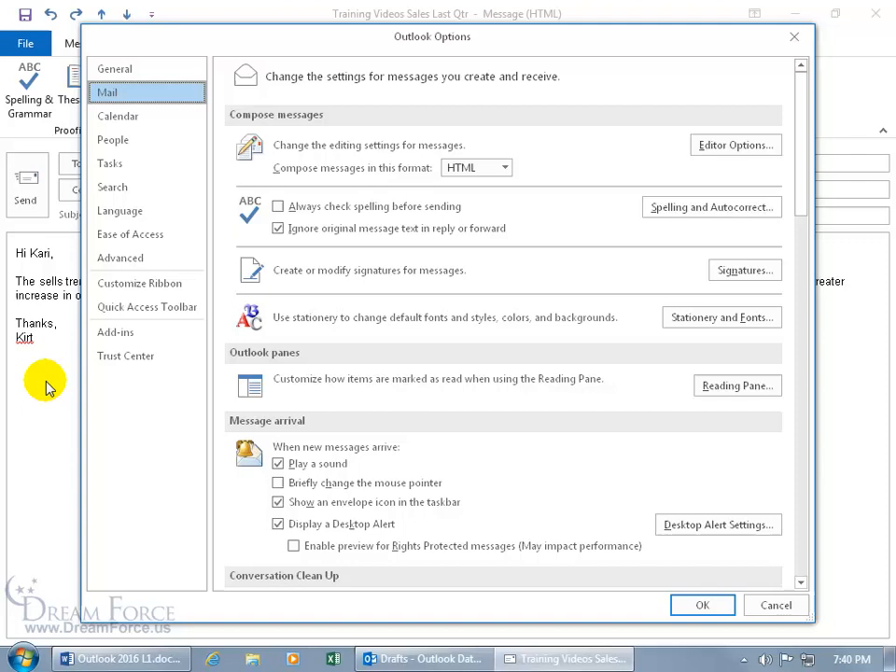
pyautogui.moveTo(146, 91)
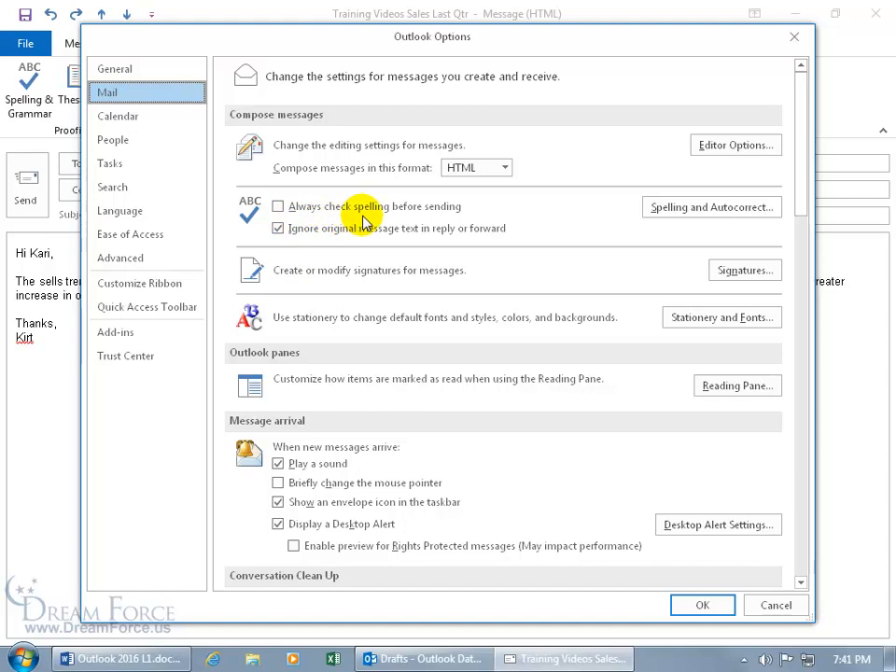
pyautogui.click(276, 205)
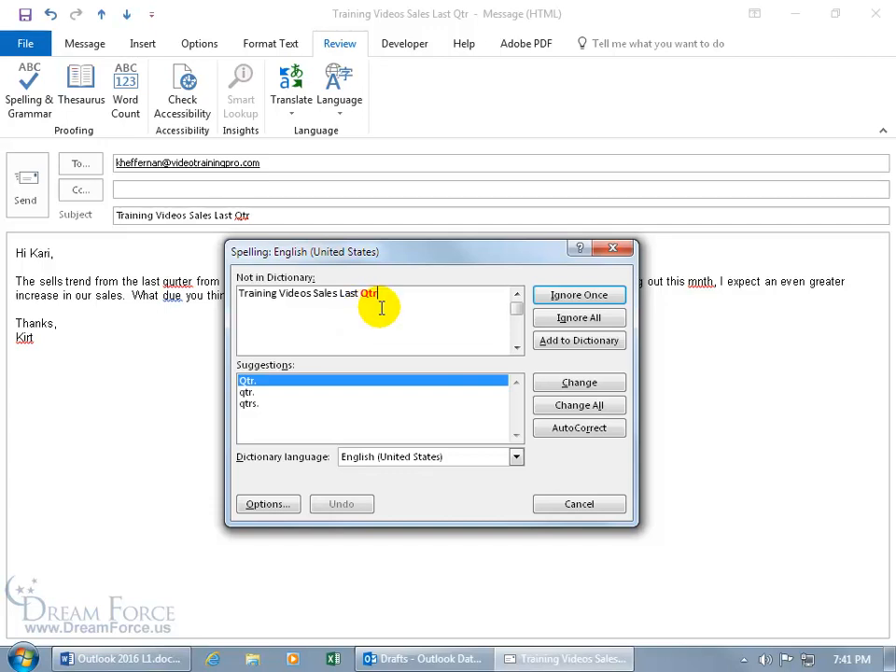
# Step: Change Qtr to Qtr., ignore all for Kirt, fix qurter and due, letting the message send
pyautogui.click(579, 381)
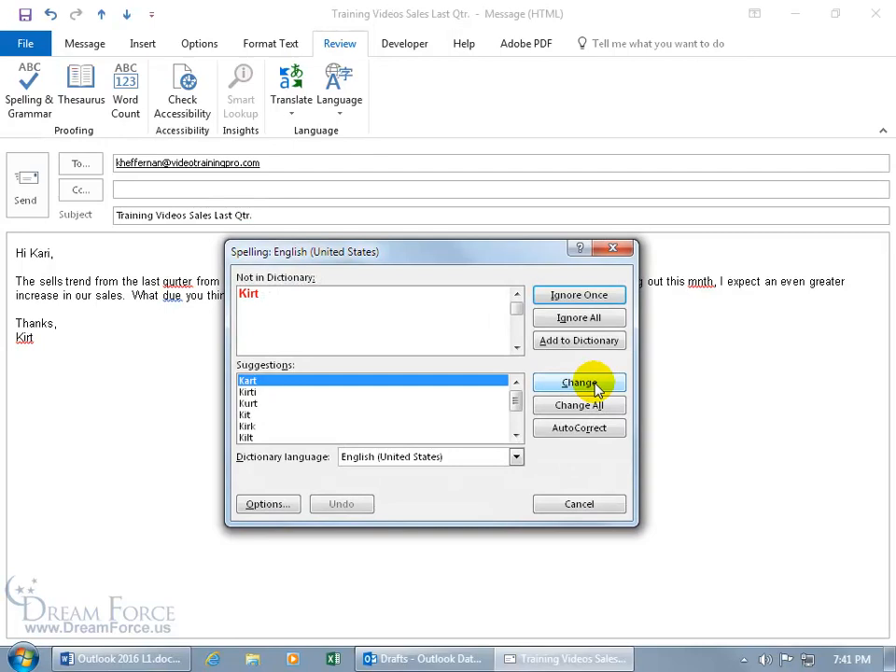
pyautogui.moveTo(579, 317)
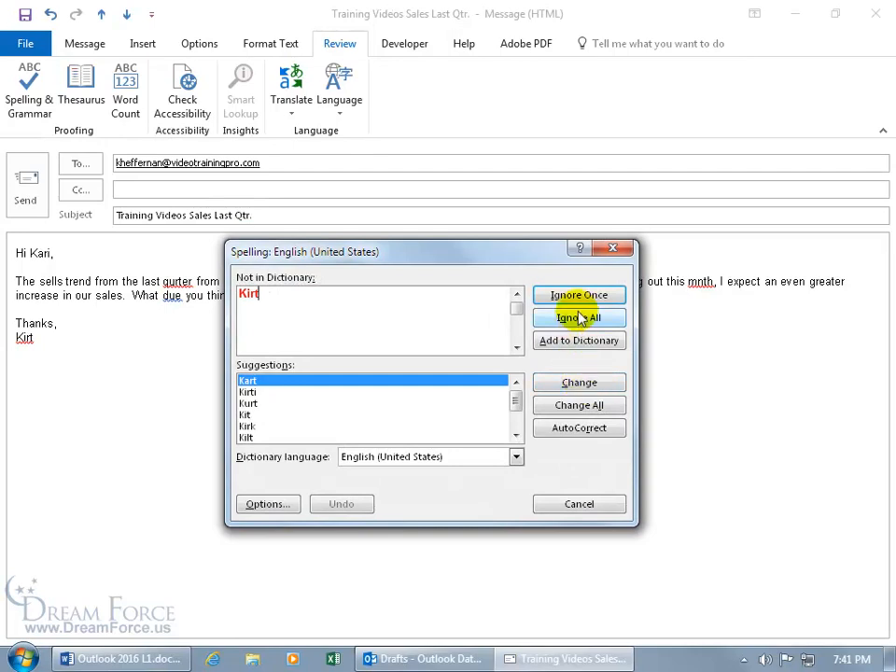
pyautogui.click(579, 317)
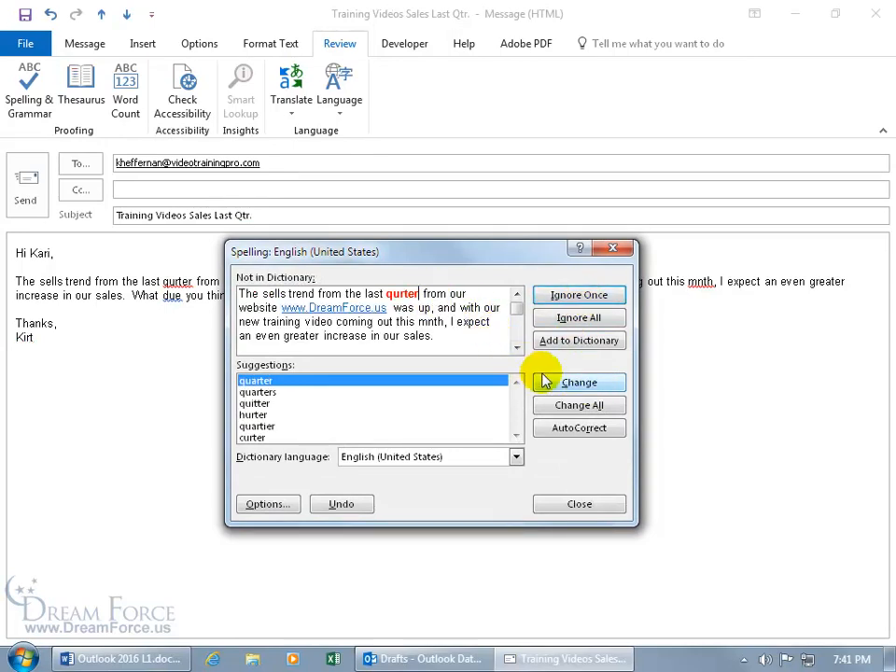
pyautogui.click(579, 381)
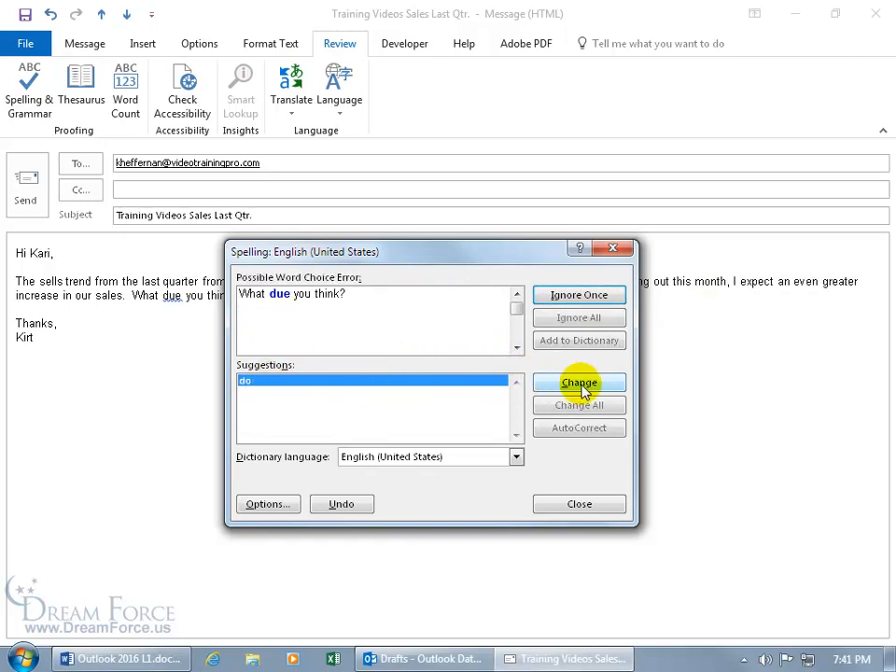
pyautogui.click(579, 383)
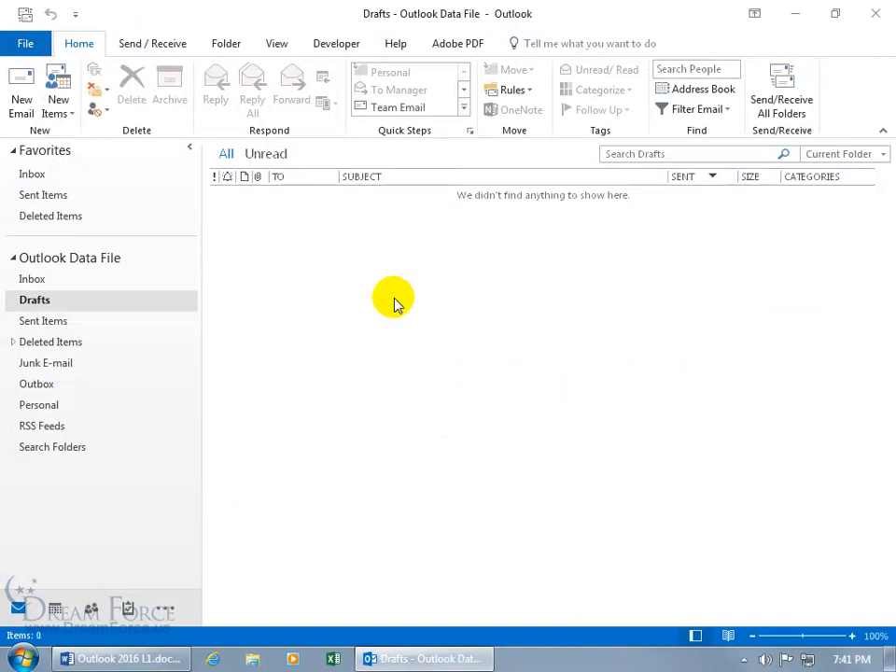